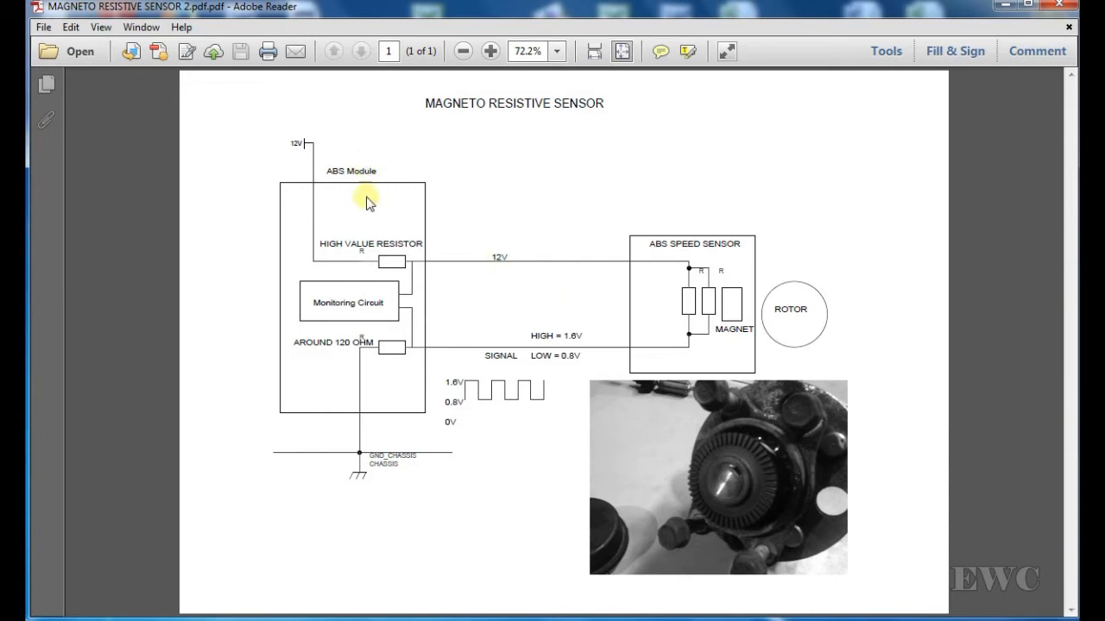
{"action": "mouse_move", "coordinate": [290, 354]}
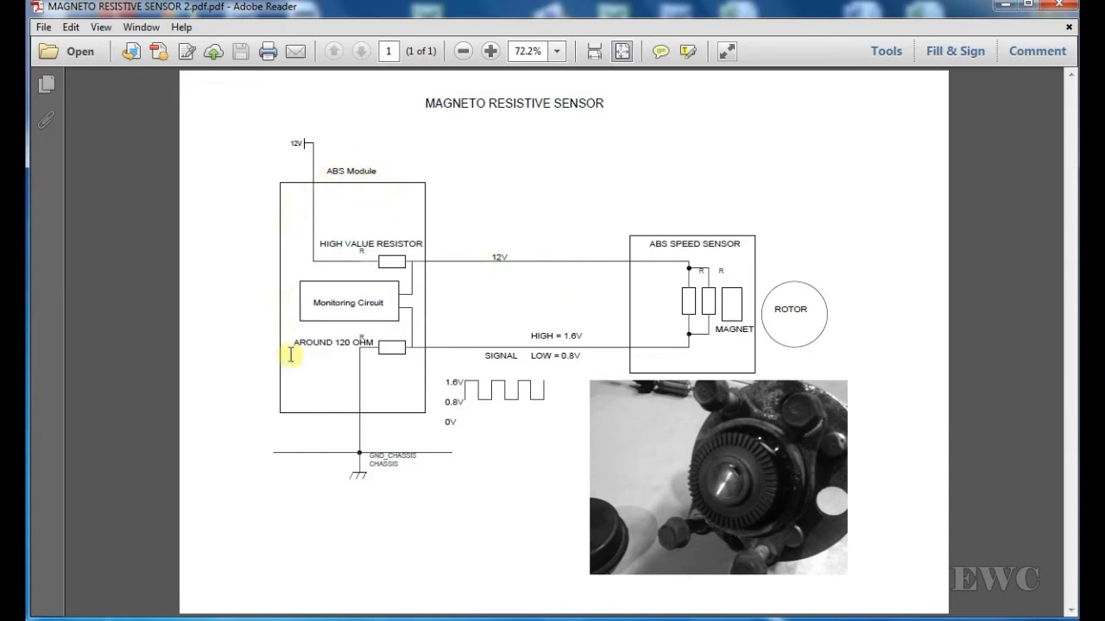
{"action": "mouse_move", "coordinate": [742, 258]}
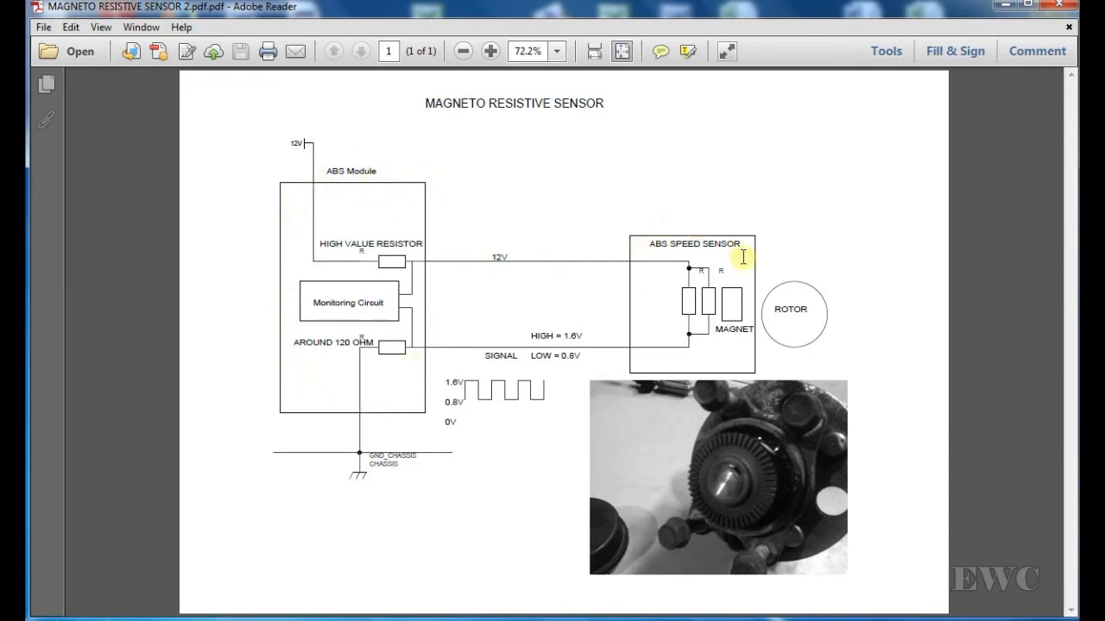
{"action": "mouse_move", "coordinate": [659, 370]}
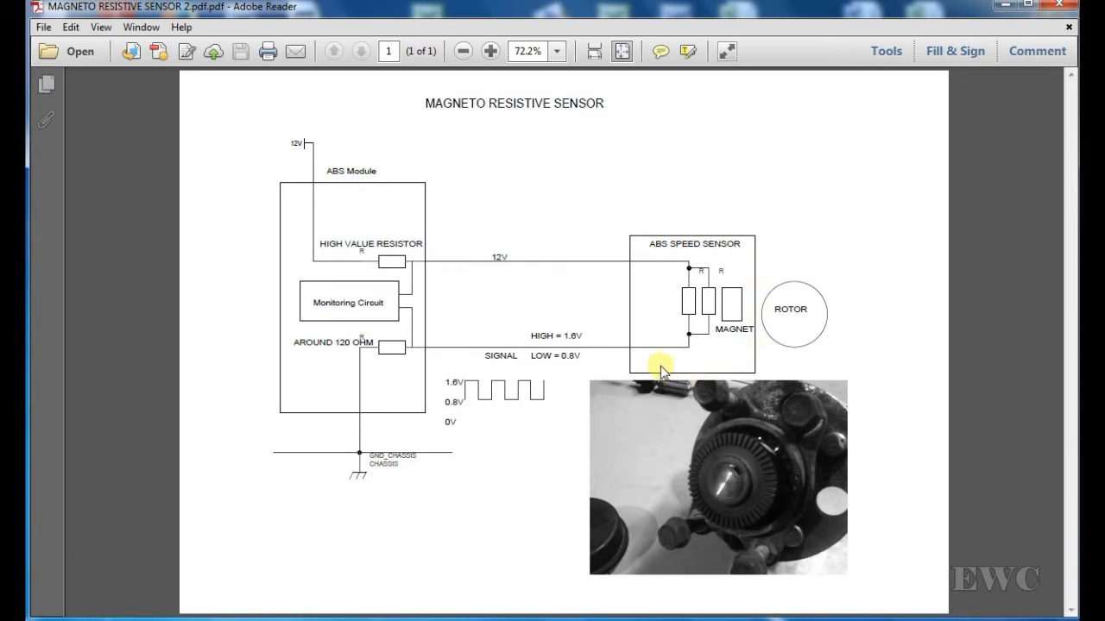
{"action": "mouse_move", "coordinate": [740, 378]}
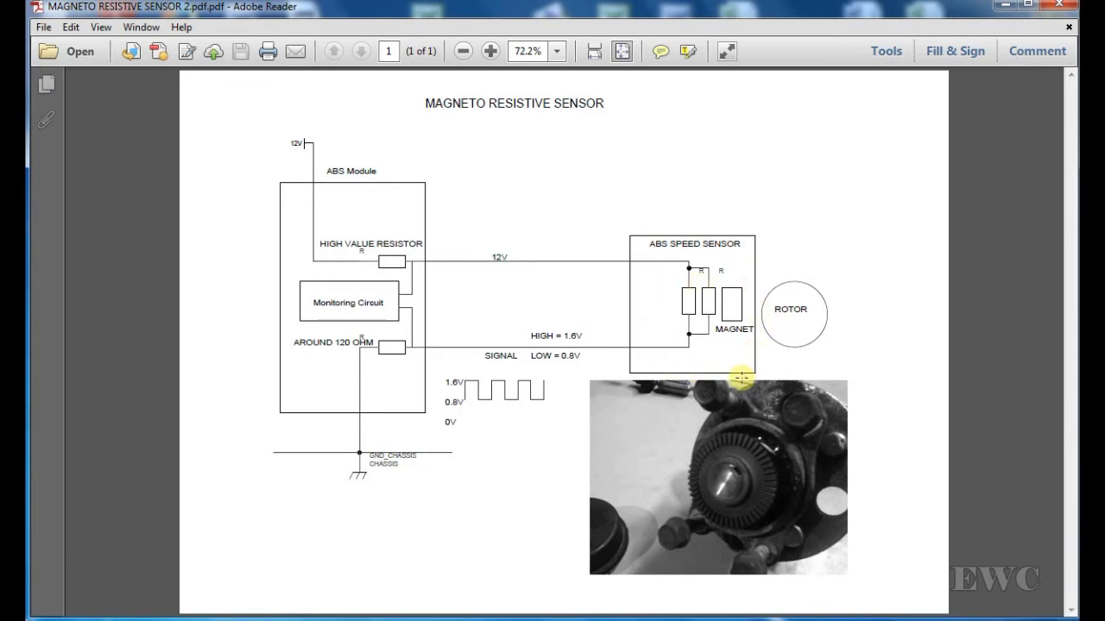
{"action": "mouse_move", "coordinate": [475, 135]}
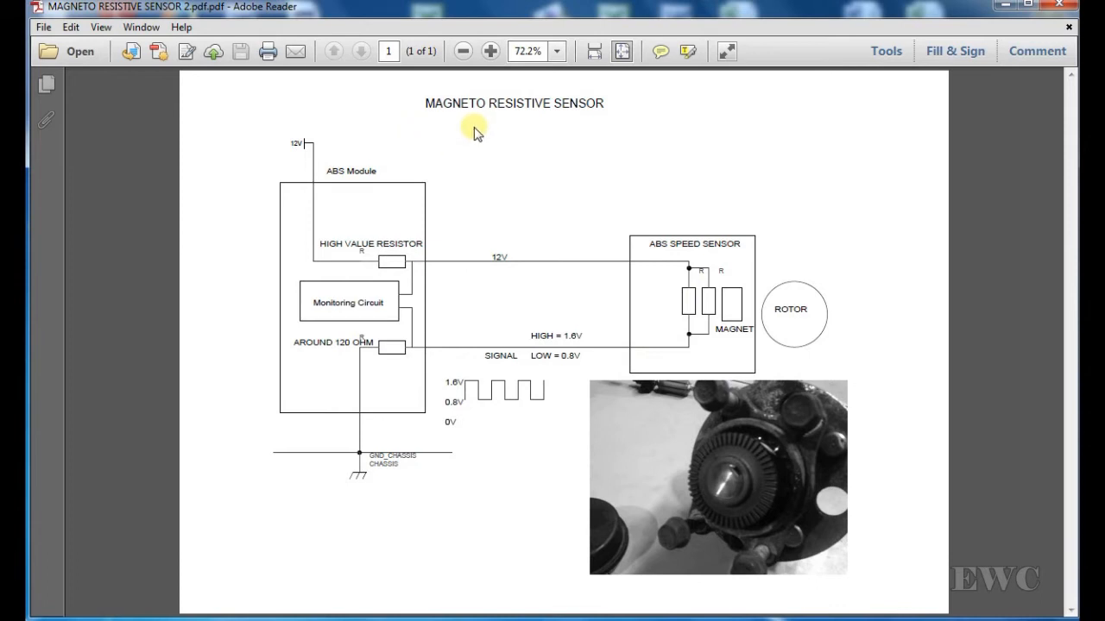
{"action": "mouse_move", "coordinate": [455, 136]}
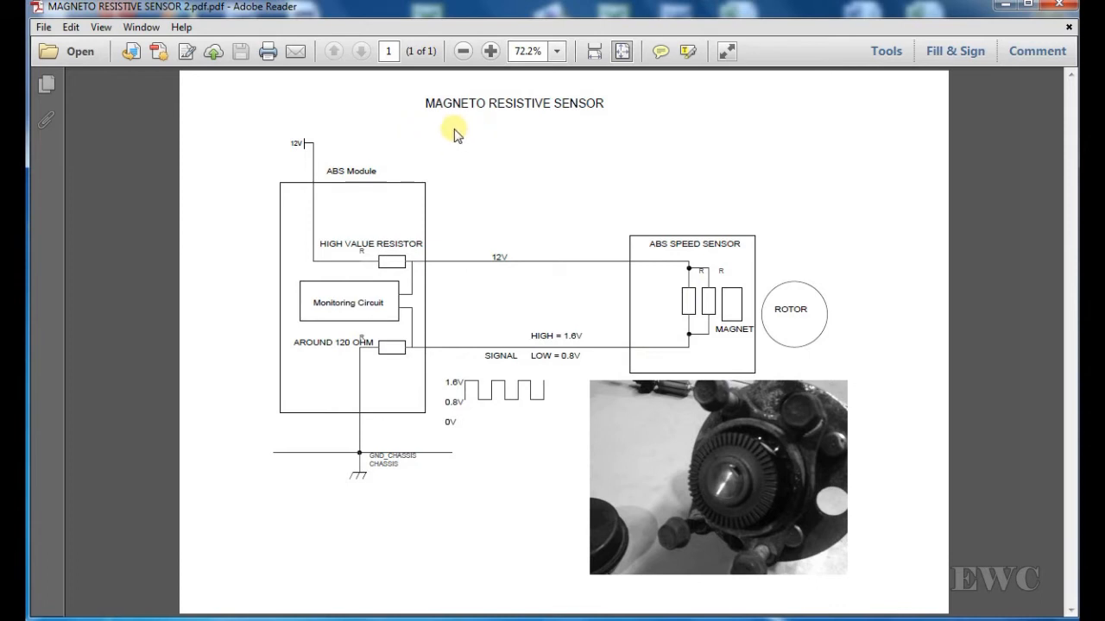
{"action": "mouse_move", "coordinate": [594, 431]}
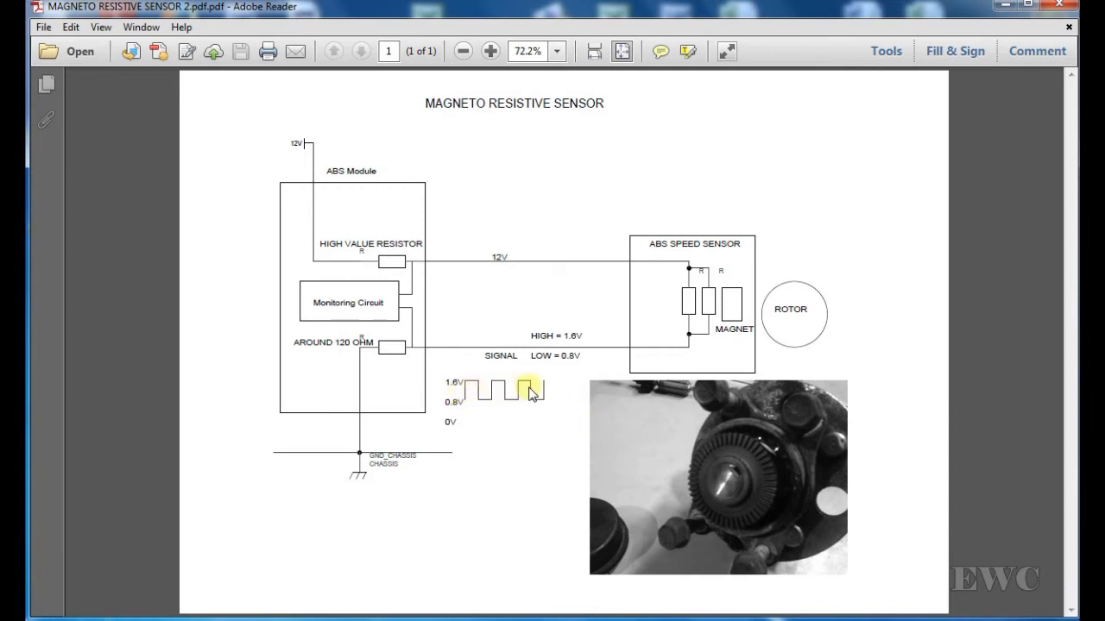
{"action": "mouse_move", "coordinate": [601, 348]}
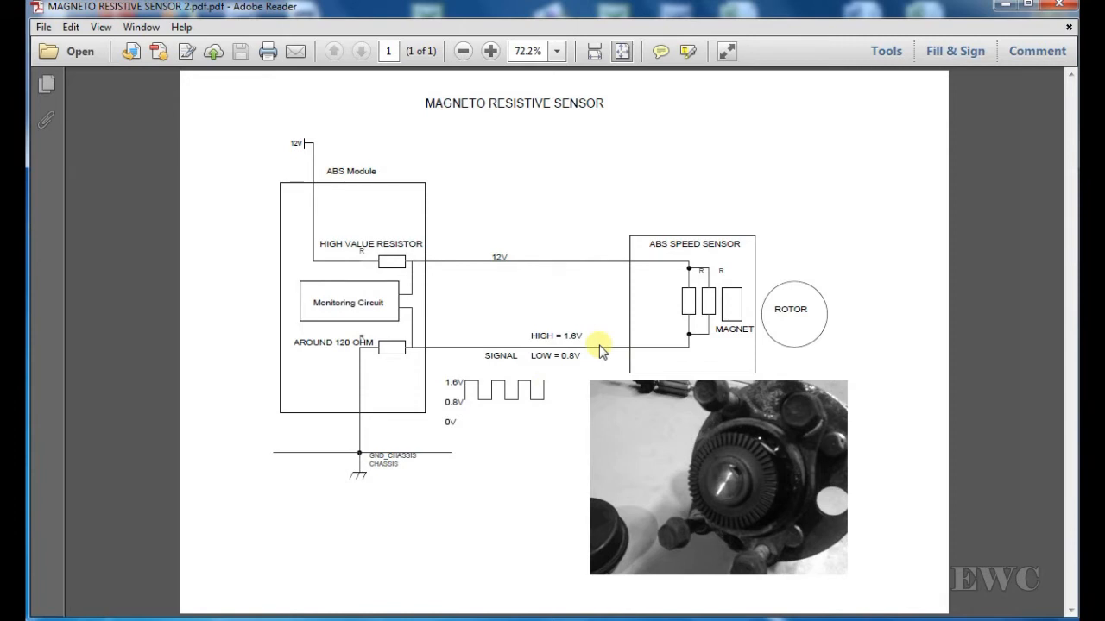
{"action": "mouse_move", "coordinate": [250, 308]}
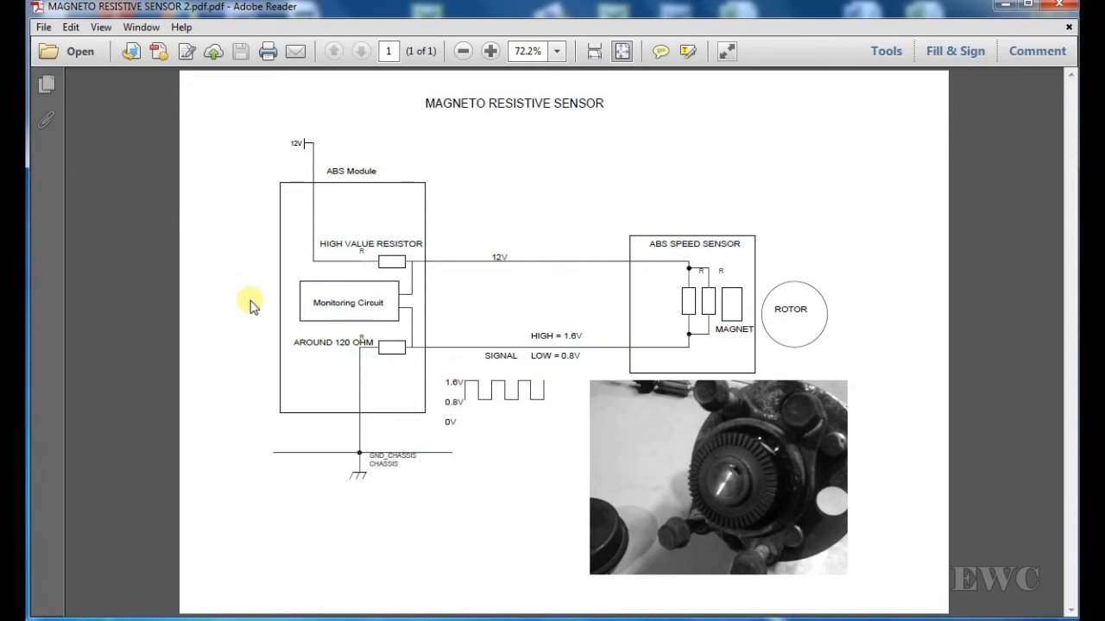
{"action": "mouse_move", "coordinate": [332, 165]}
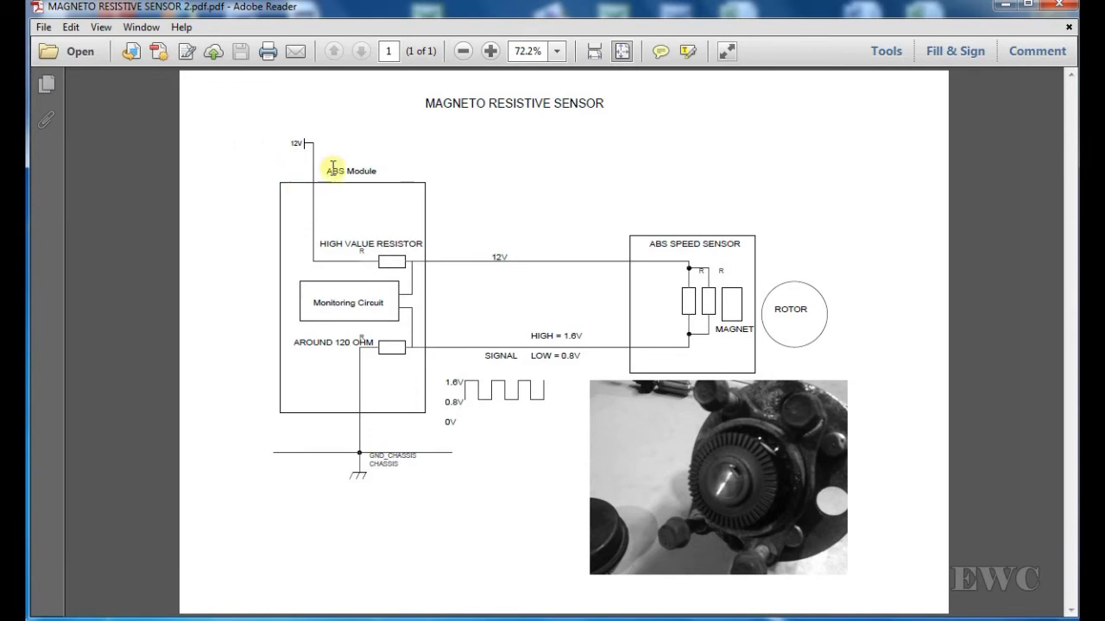
{"action": "mouse_move", "coordinate": [333, 160]}
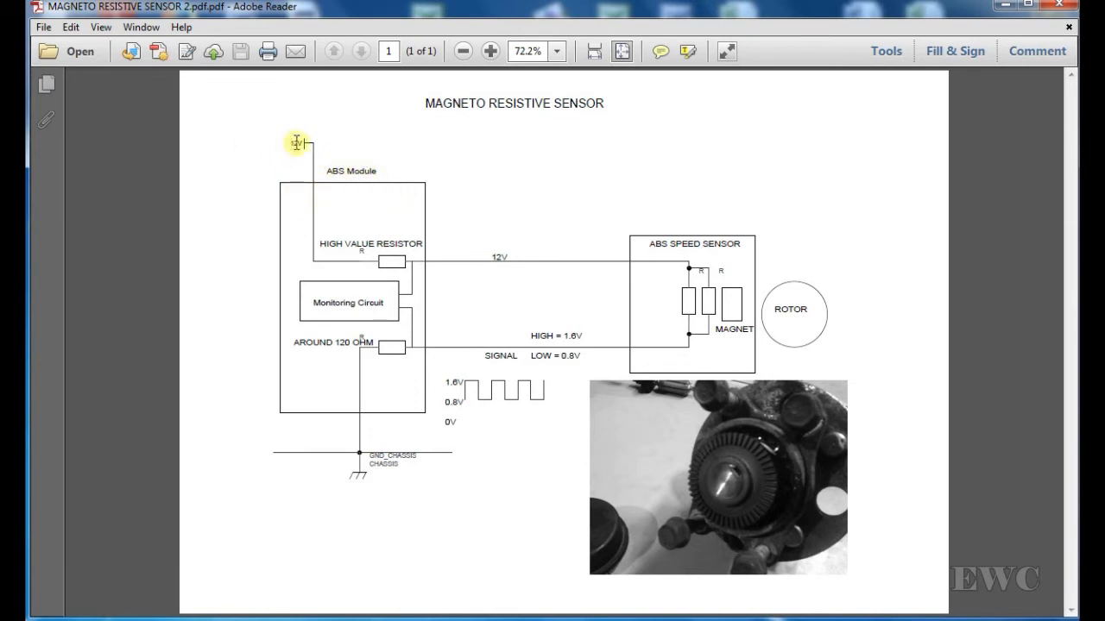
{"action": "mouse_move", "coordinate": [359, 285]}
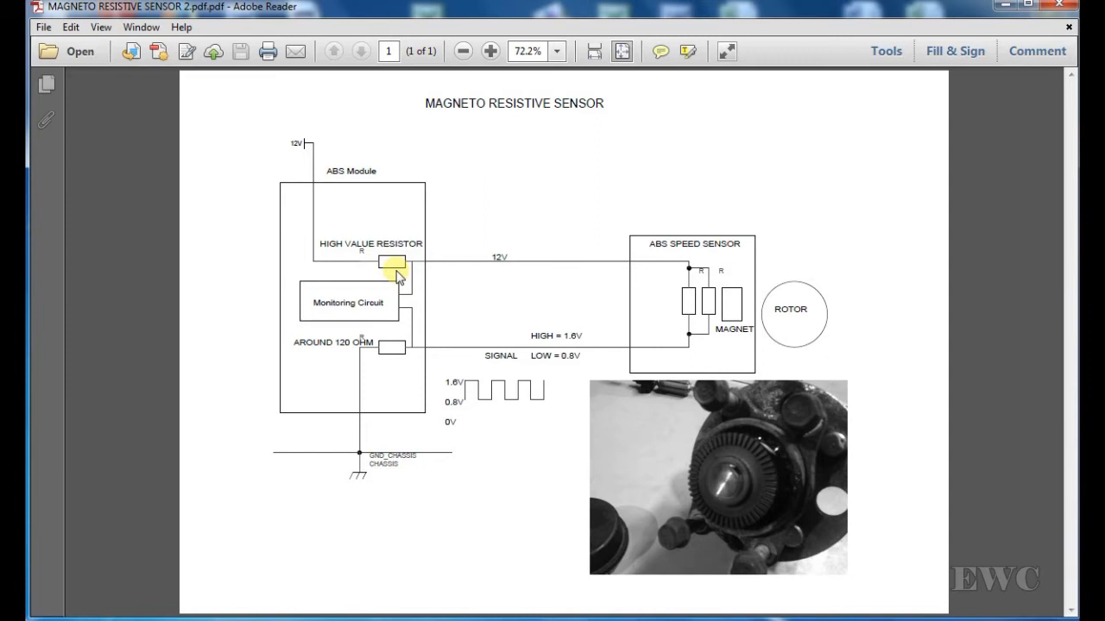
{"action": "mouse_move", "coordinate": [464, 270]}
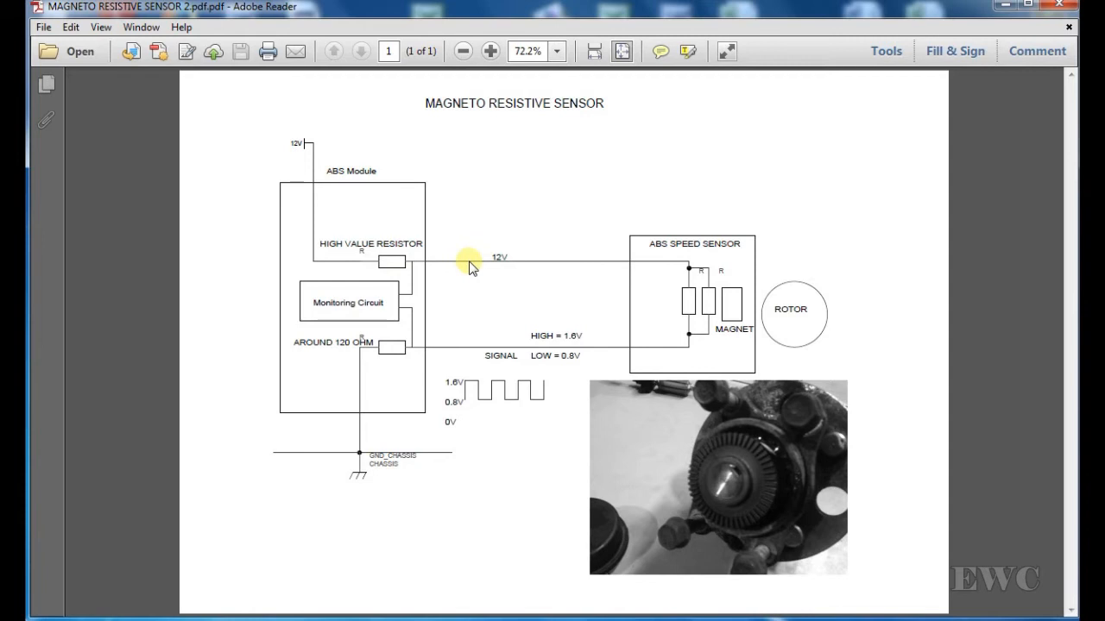
{"action": "mouse_move", "coordinate": [504, 258]}
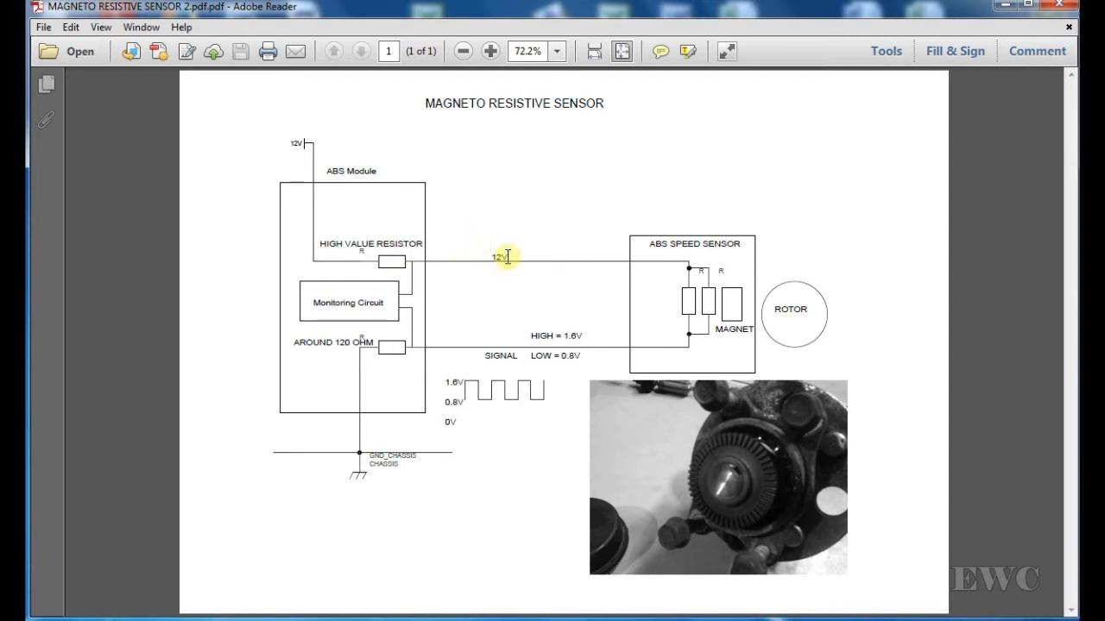
{"action": "mouse_move", "coordinate": [455, 287]}
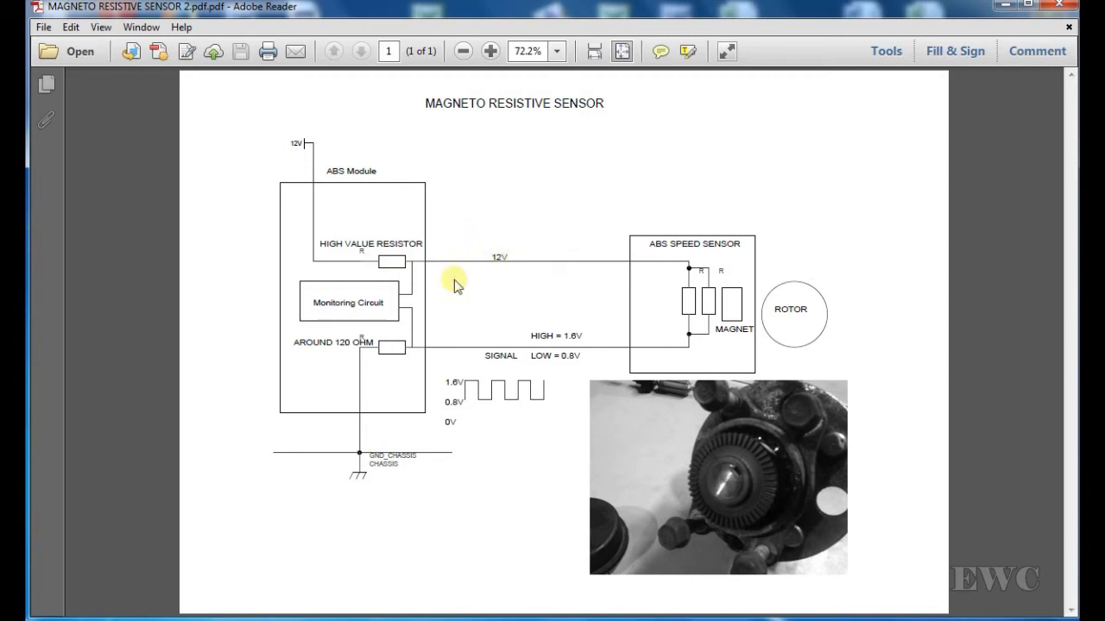
{"action": "mouse_move", "coordinate": [412, 268]}
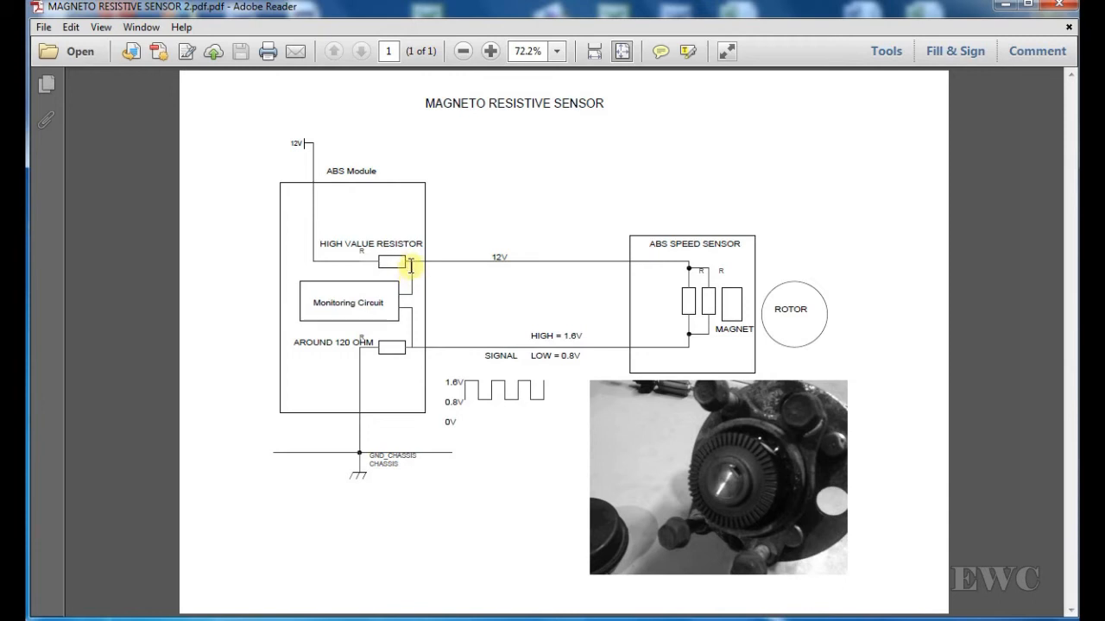
{"action": "mouse_move", "coordinate": [394, 302]}
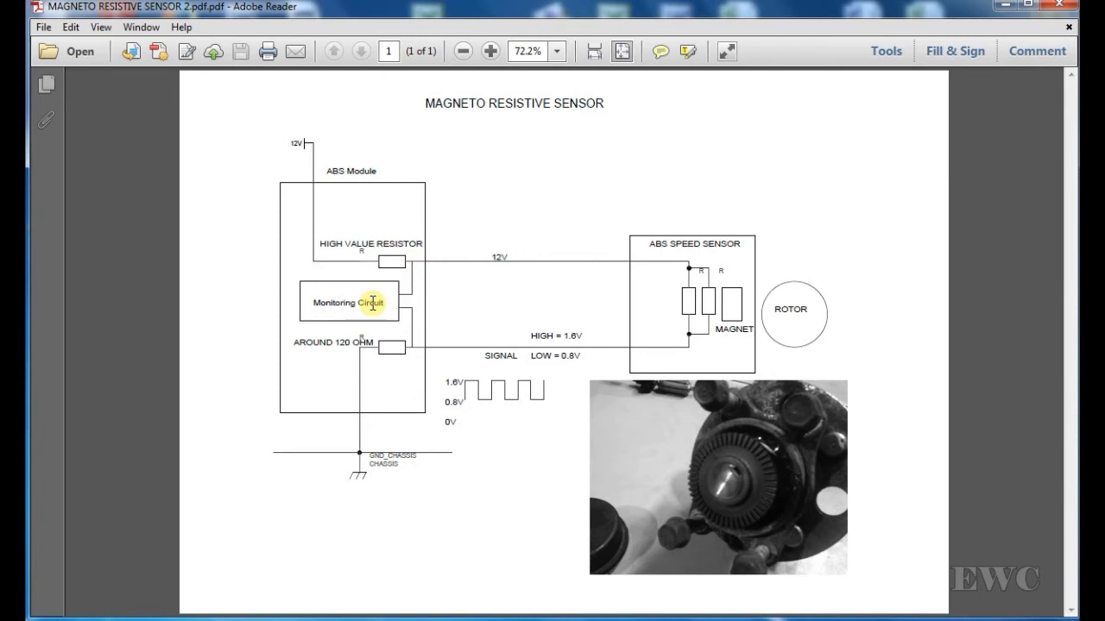
{"action": "mouse_move", "coordinate": [424, 304]}
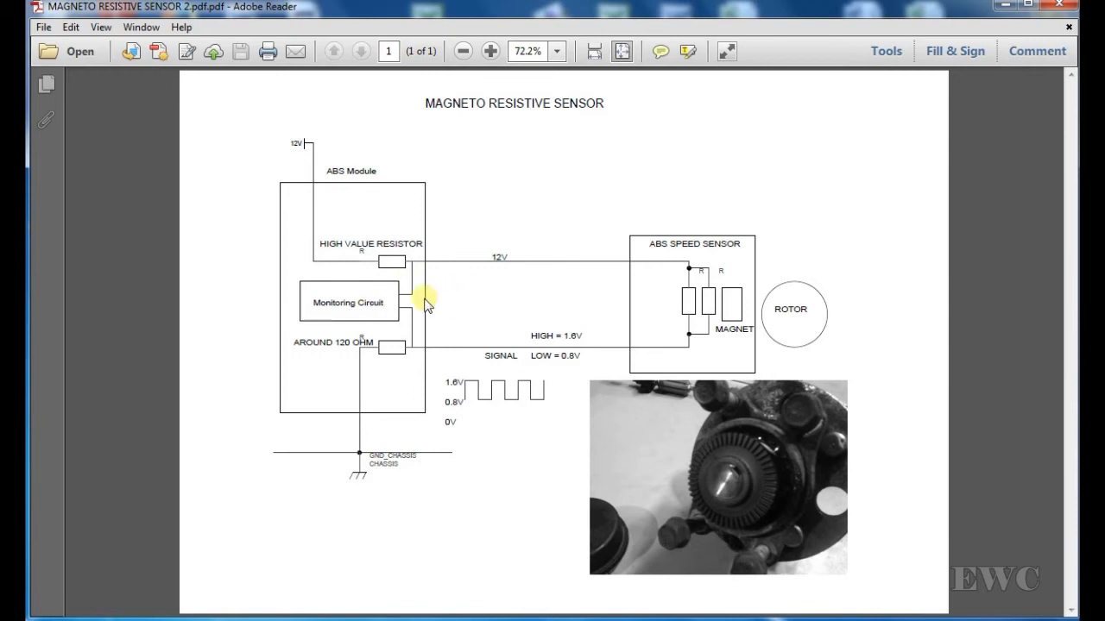
{"action": "mouse_move", "coordinate": [435, 283]}
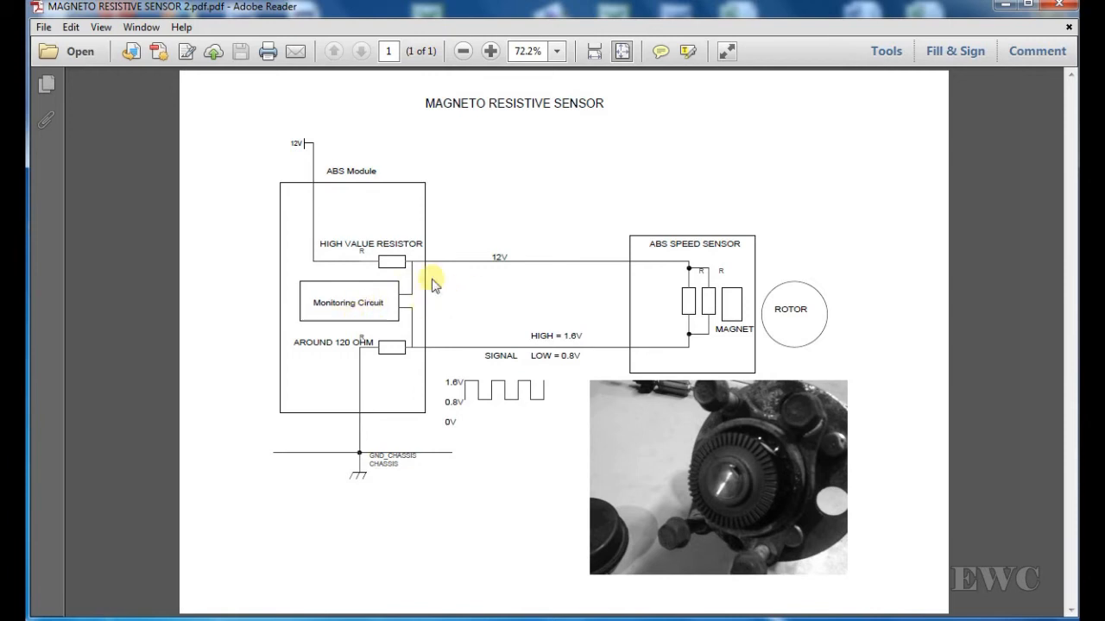
{"action": "mouse_move", "coordinate": [474, 269]}
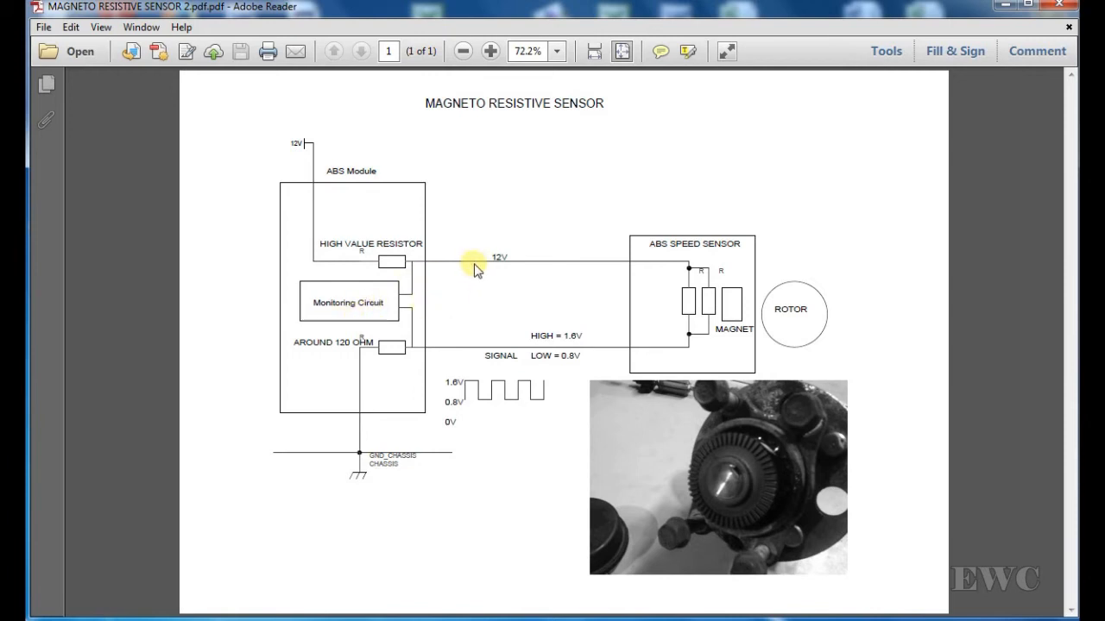
{"action": "mouse_move", "coordinate": [480, 311]}
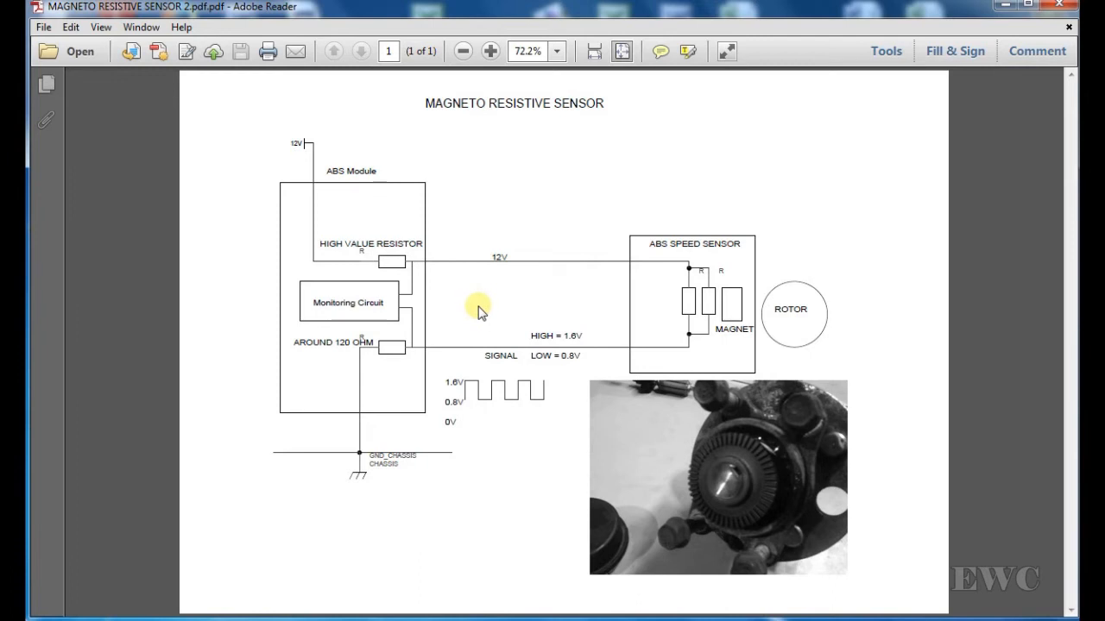
{"action": "mouse_move", "coordinate": [473, 314]}
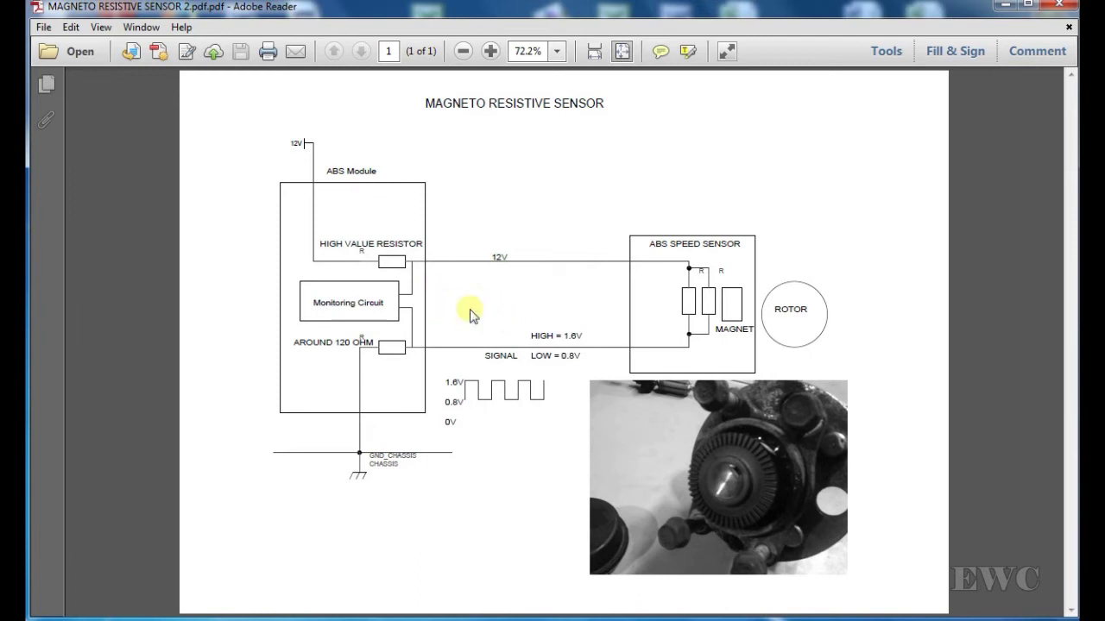
{"action": "mouse_move", "coordinate": [359, 313]}
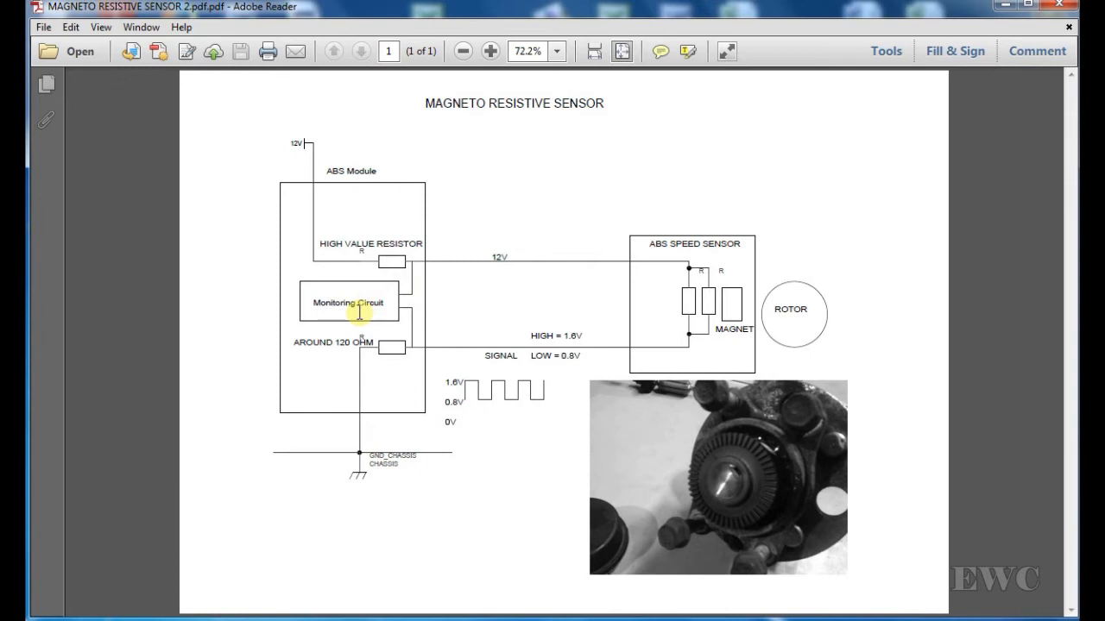
{"action": "mouse_move", "coordinate": [447, 414]}
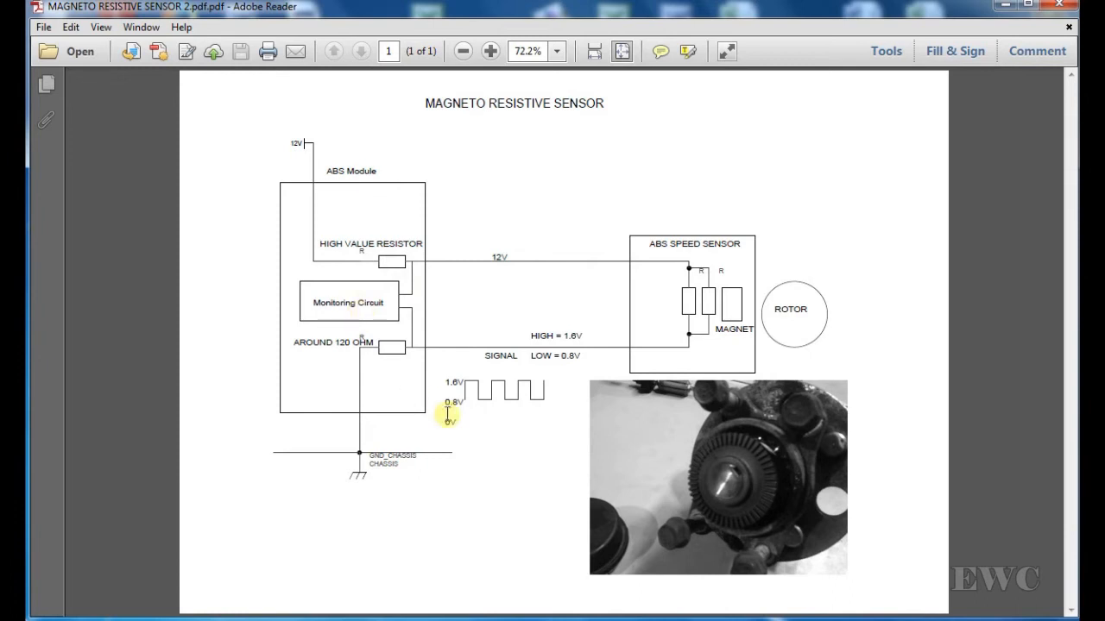
{"action": "mouse_move", "coordinate": [447, 411]}
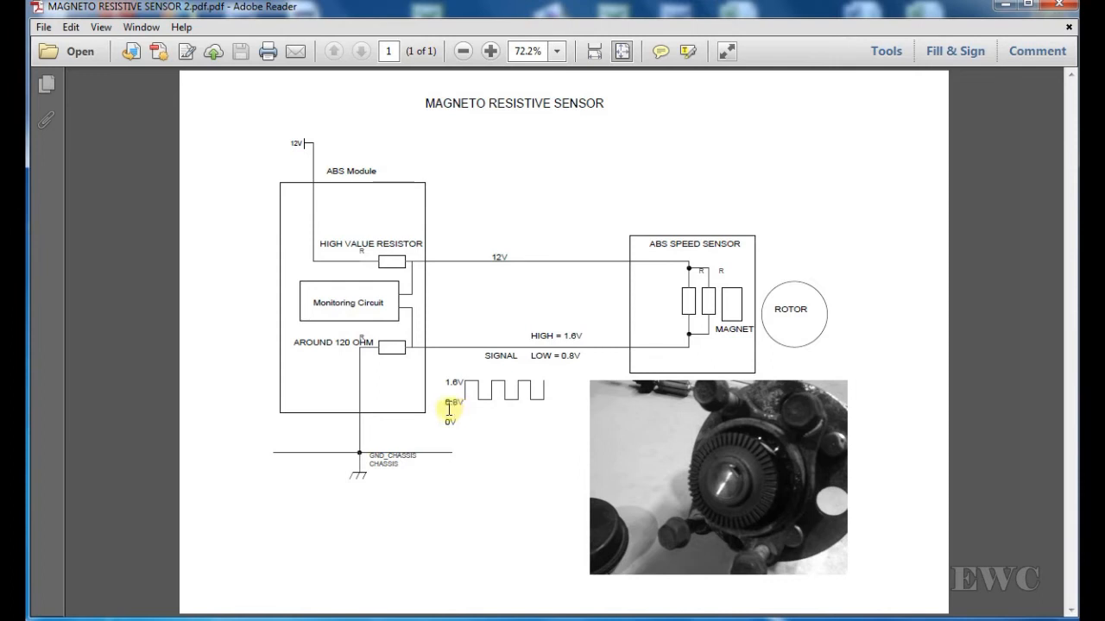
{"action": "mouse_move", "coordinate": [468, 412]}
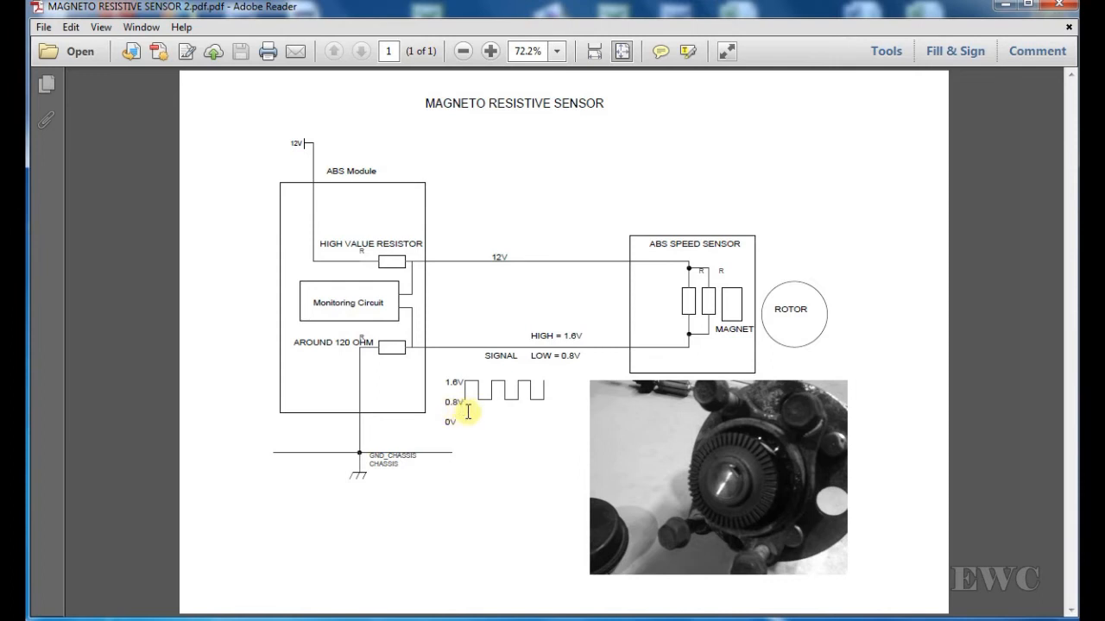
{"action": "mouse_move", "coordinate": [463, 474]}
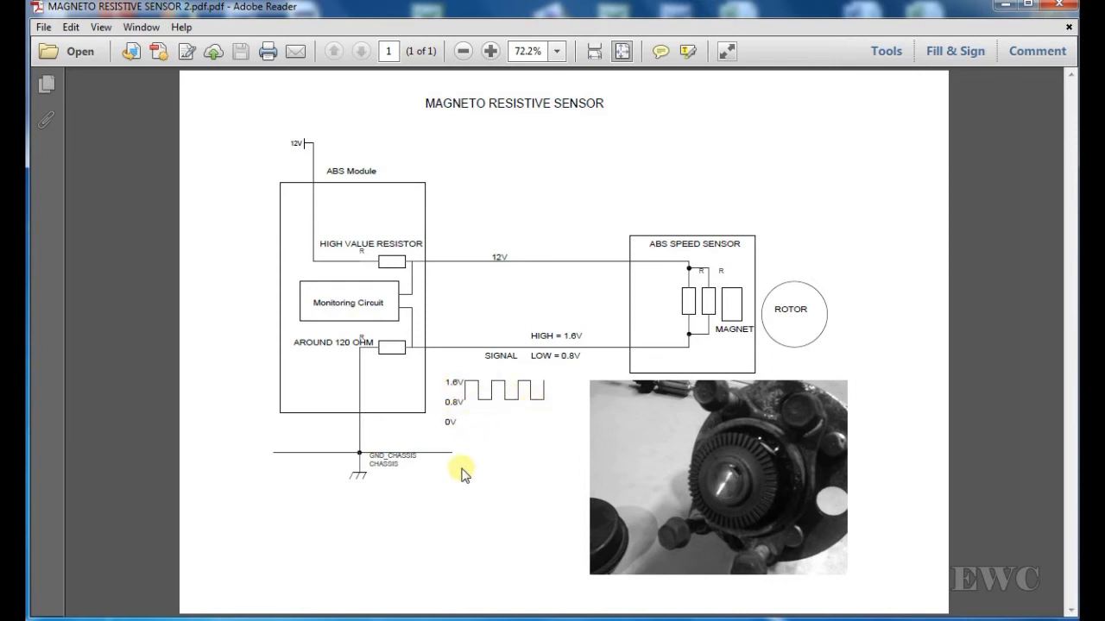
{"action": "mouse_move", "coordinate": [332, 274]}
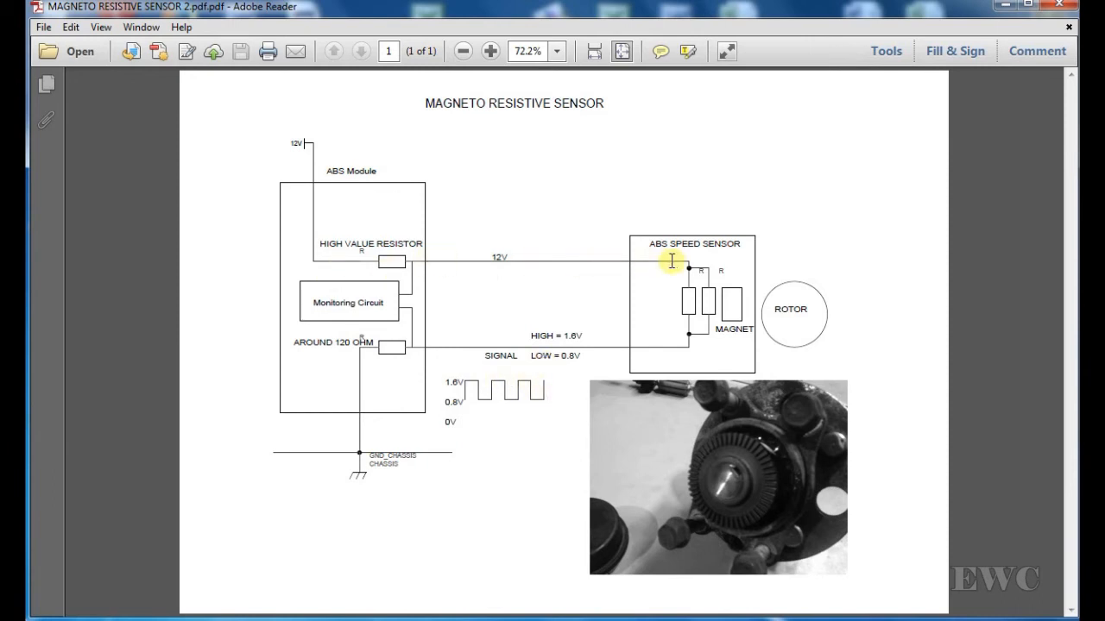
{"action": "mouse_move", "coordinate": [681, 258]}
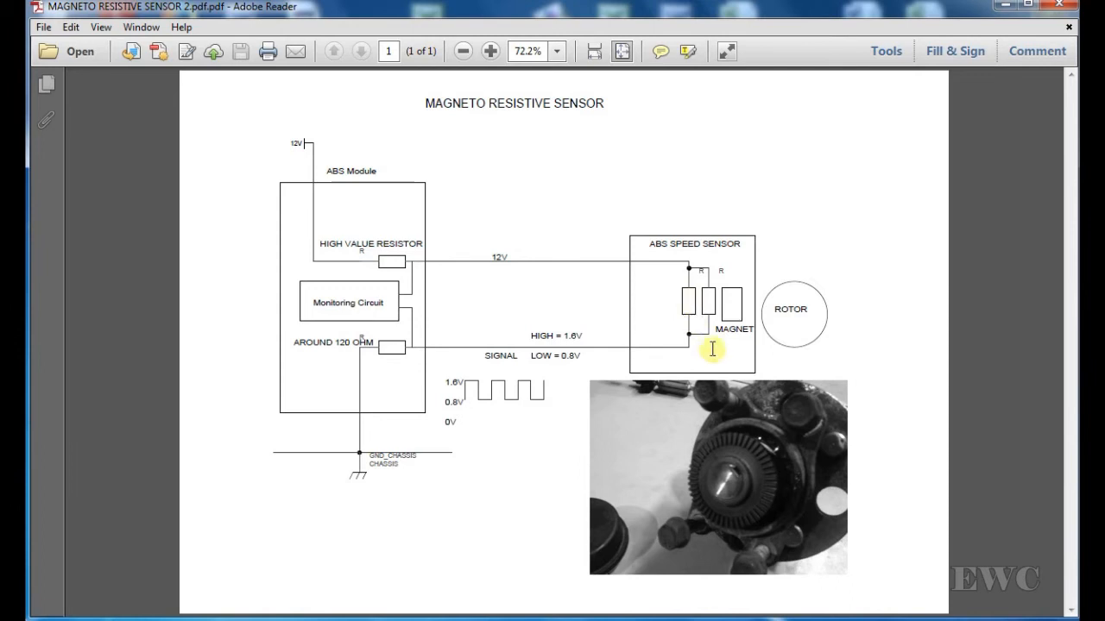
{"action": "mouse_move", "coordinate": [721, 360]}
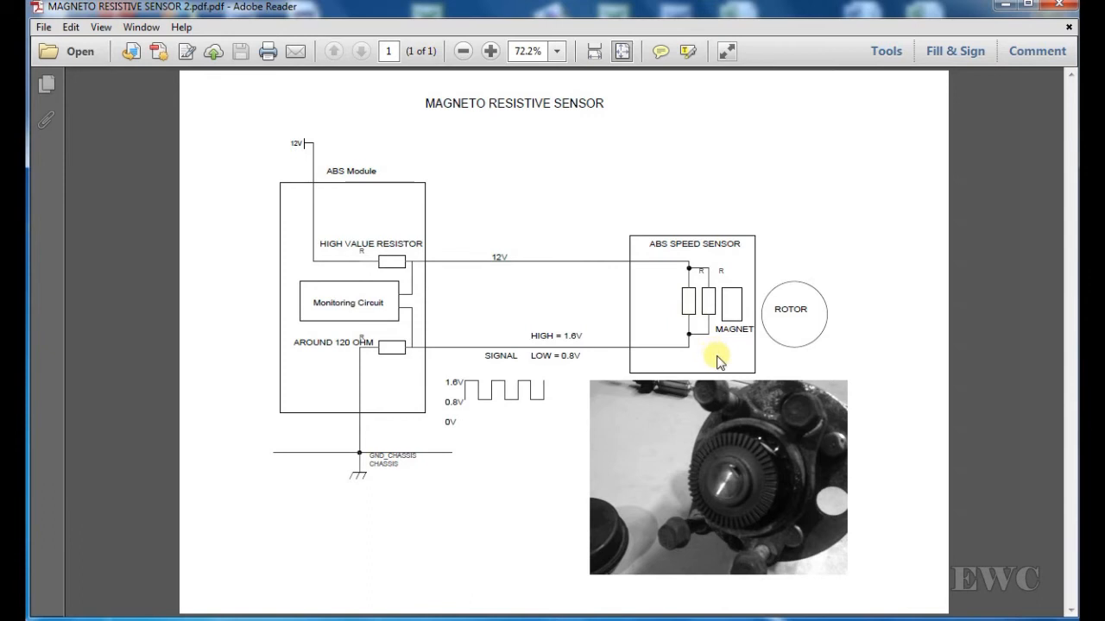
{"action": "mouse_move", "coordinate": [664, 338]}
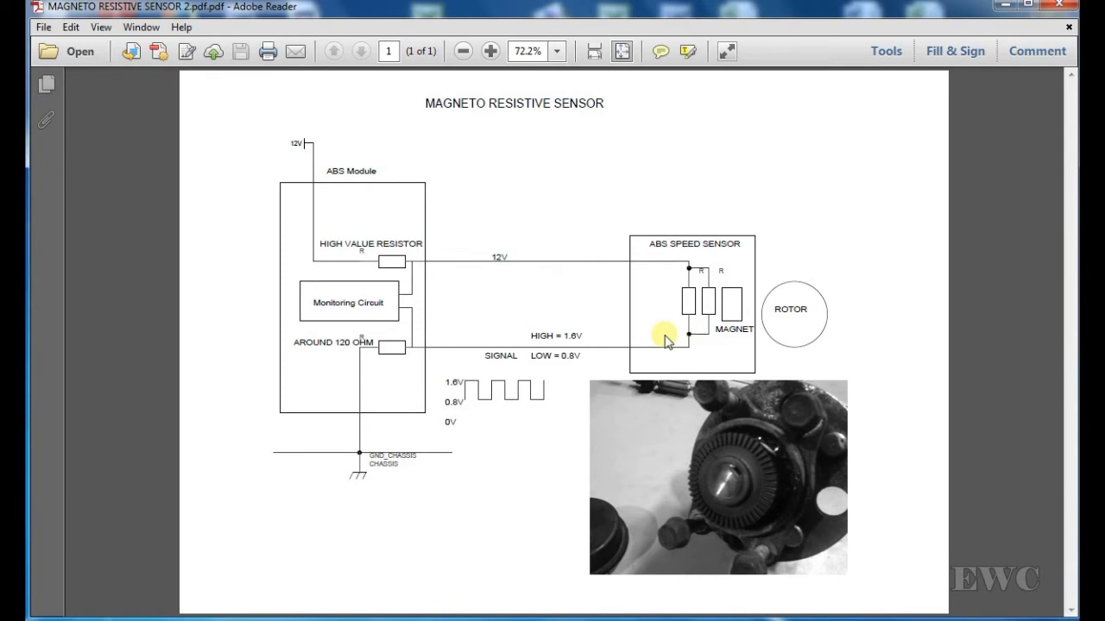
{"action": "mouse_move", "coordinate": [842, 334]}
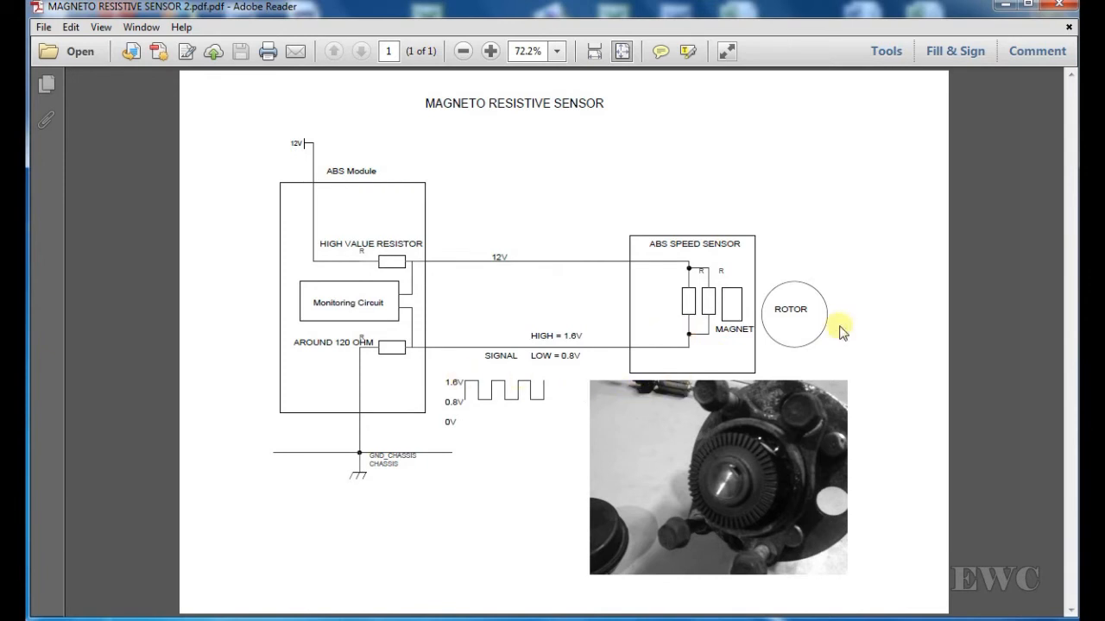
{"action": "mouse_move", "coordinate": [787, 318]}
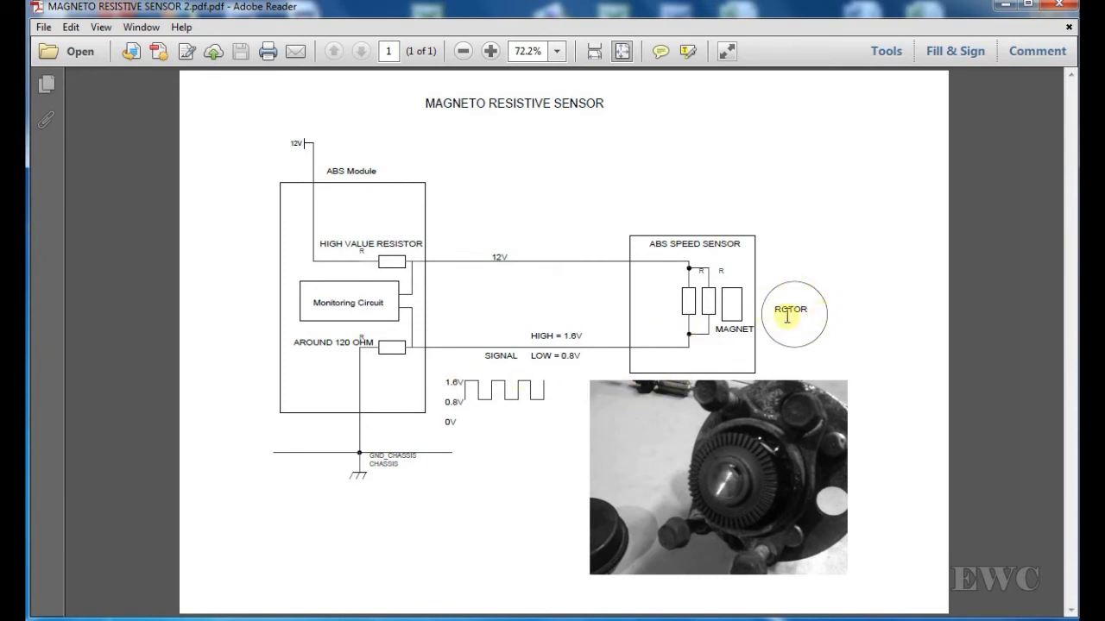
{"action": "mouse_move", "coordinate": [780, 329]}
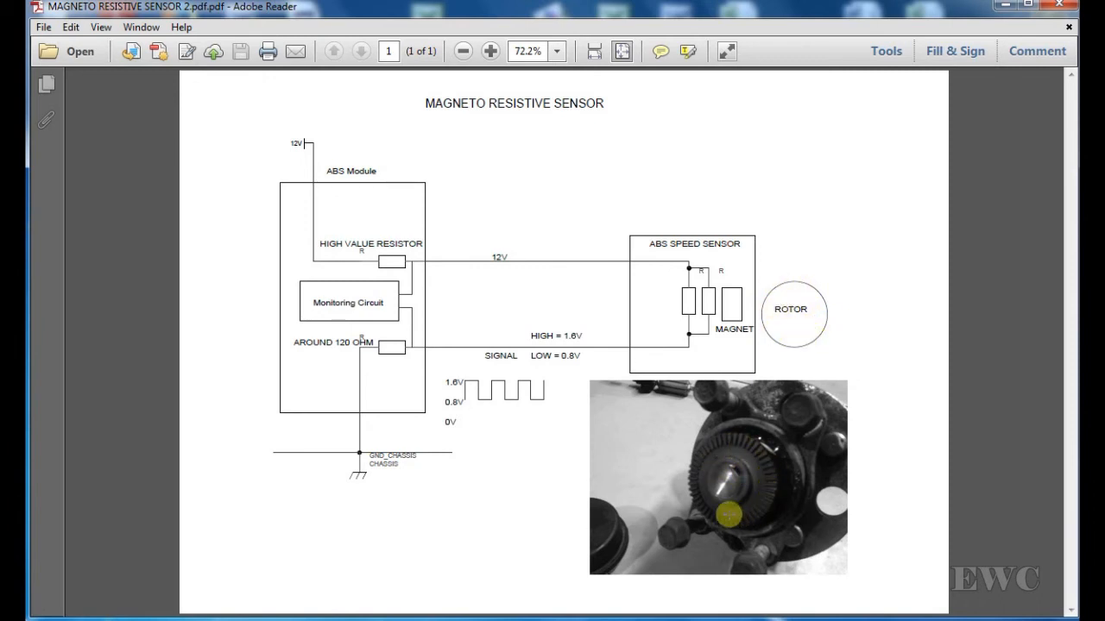
{"action": "mouse_move", "coordinate": [774, 483]}
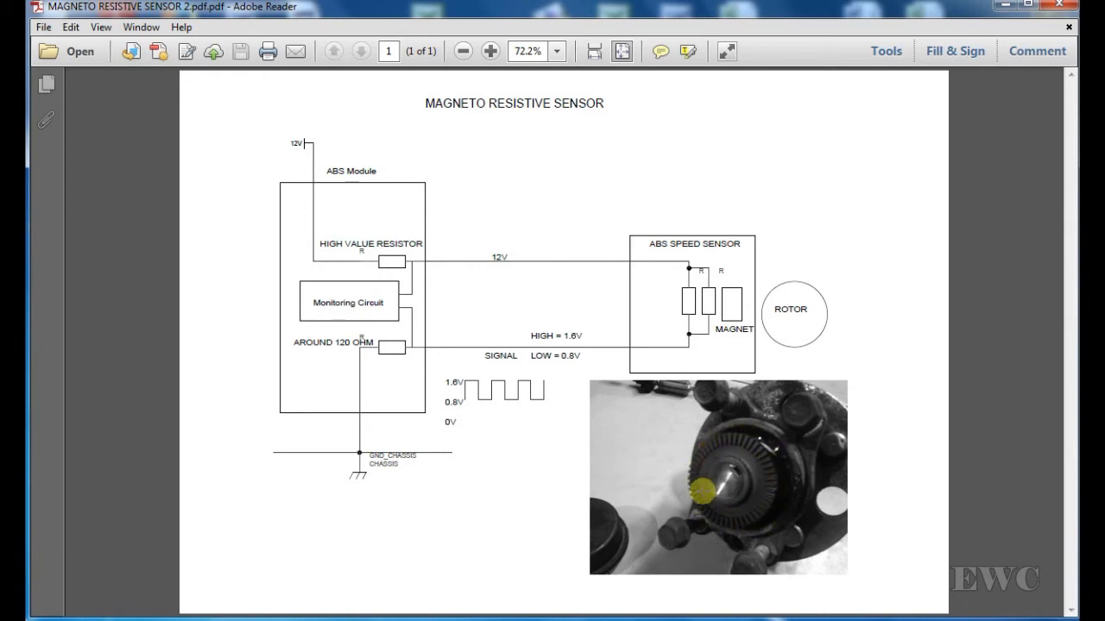
{"action": "mouse_move", "coordinate": [781, 321]}
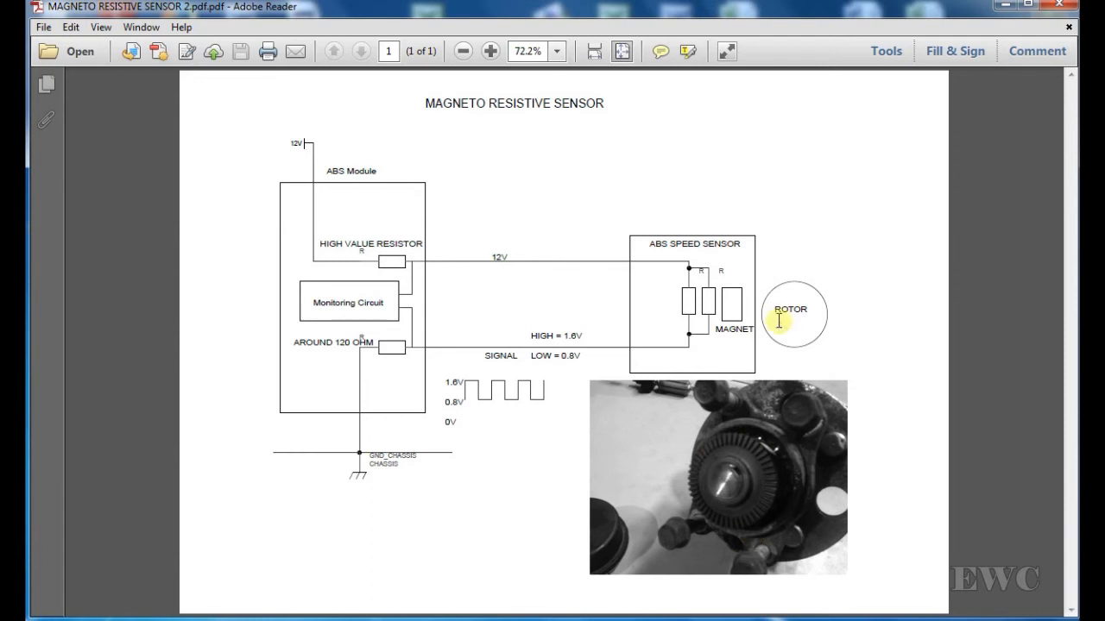
{"action": "mouse_move", "coordinate": [758, 314]}
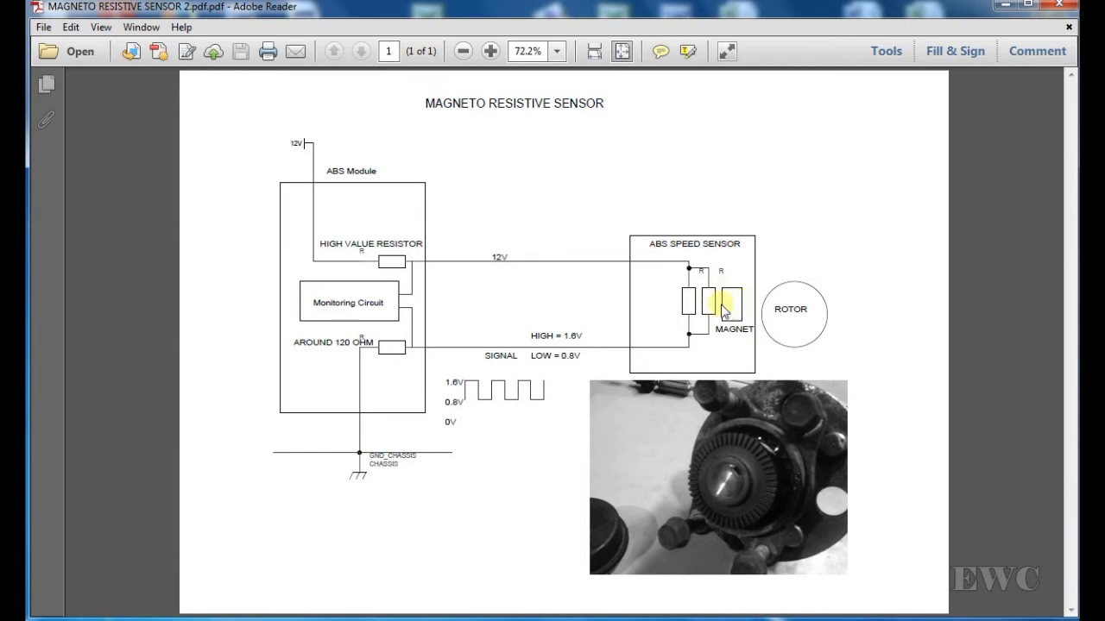
{"action": "mouse_move", "coordinate": [744, 309]}
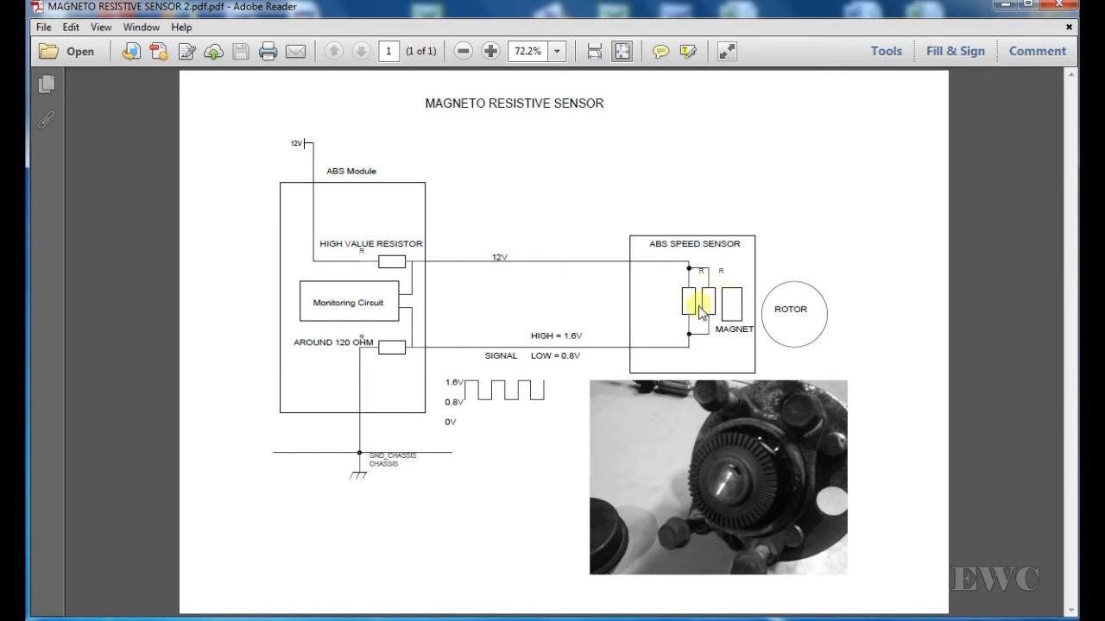
{"action": "mouse_move", "coordinate": [687, 339]}
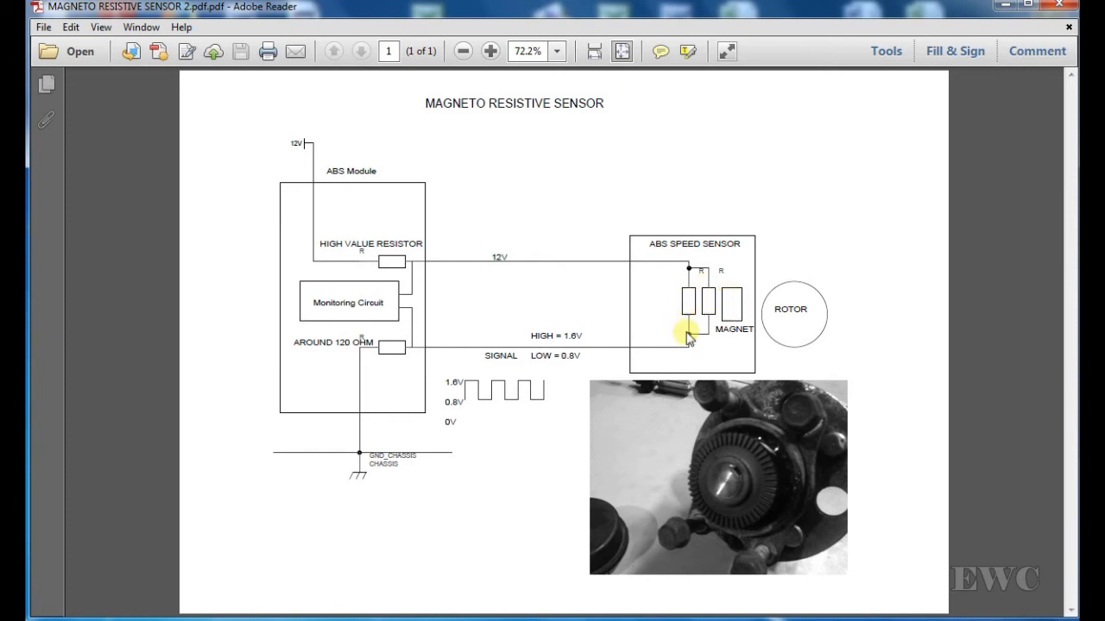
{"action": "mouse_move", "coordinate": [430, 425]}
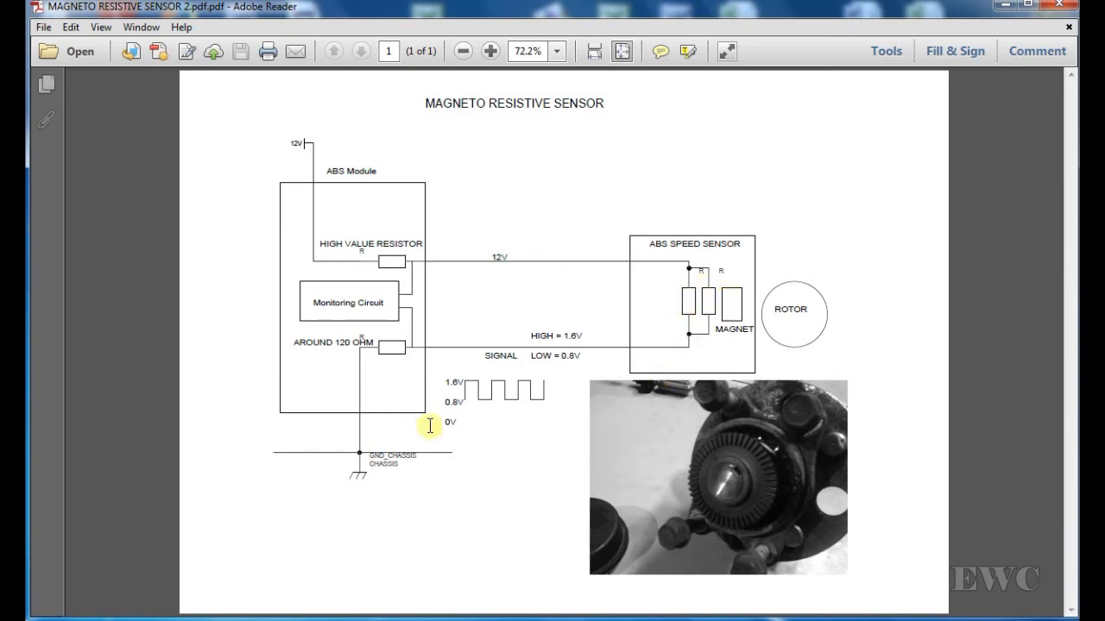
{"action": "mouse_move", "coordinate": [560, 307]}
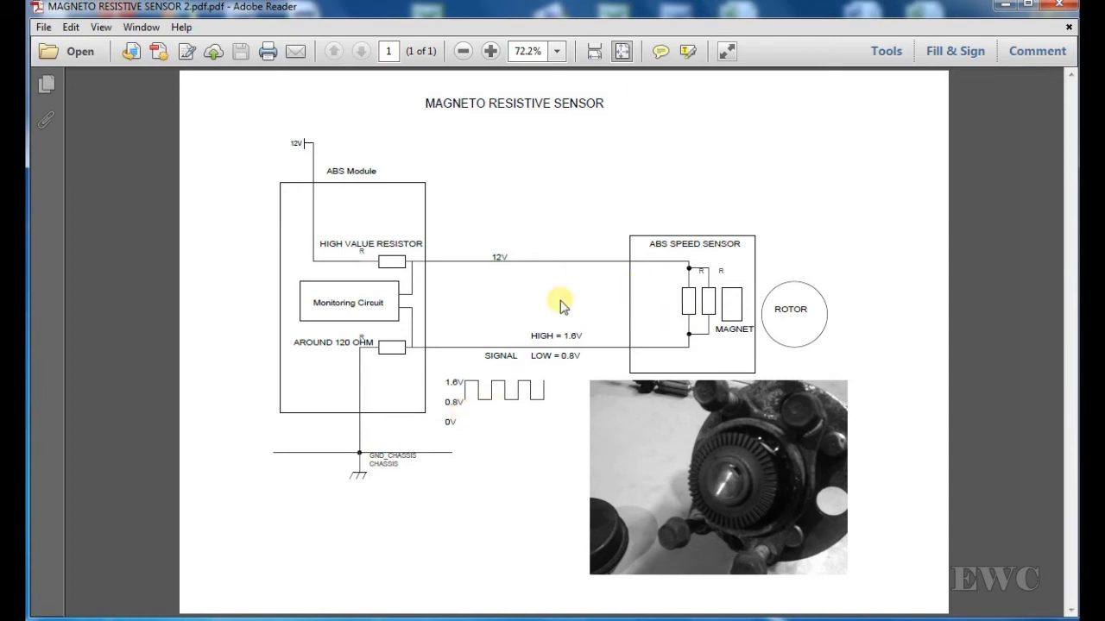
{"action": "mouse_move", "coordinate": [635, 290]}
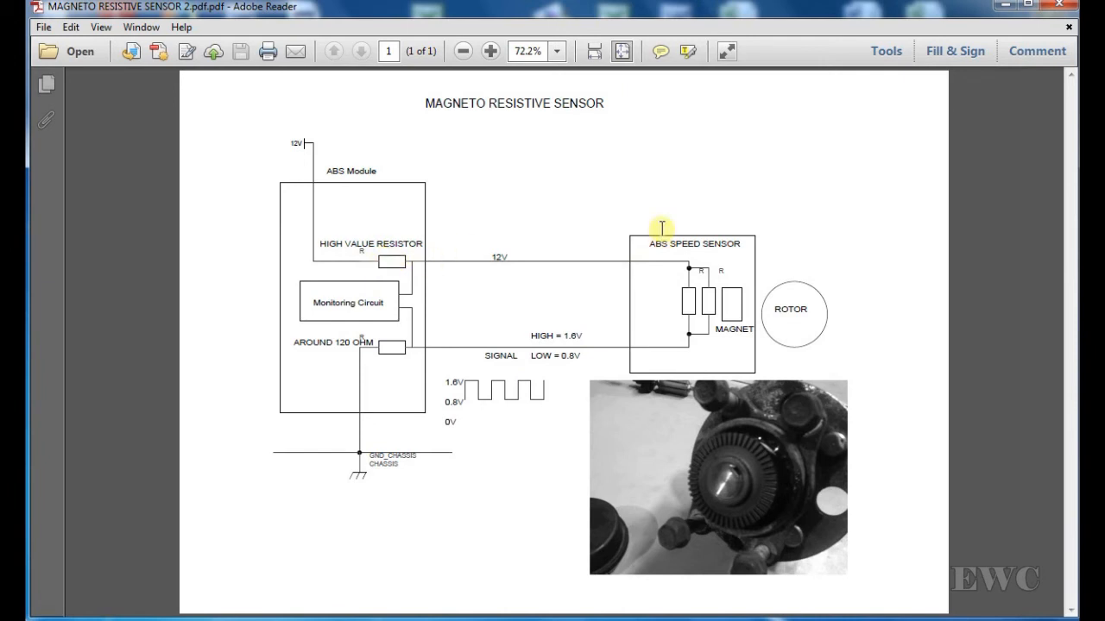
{"action": "mouse_move", "coordinate": [418, 358]}
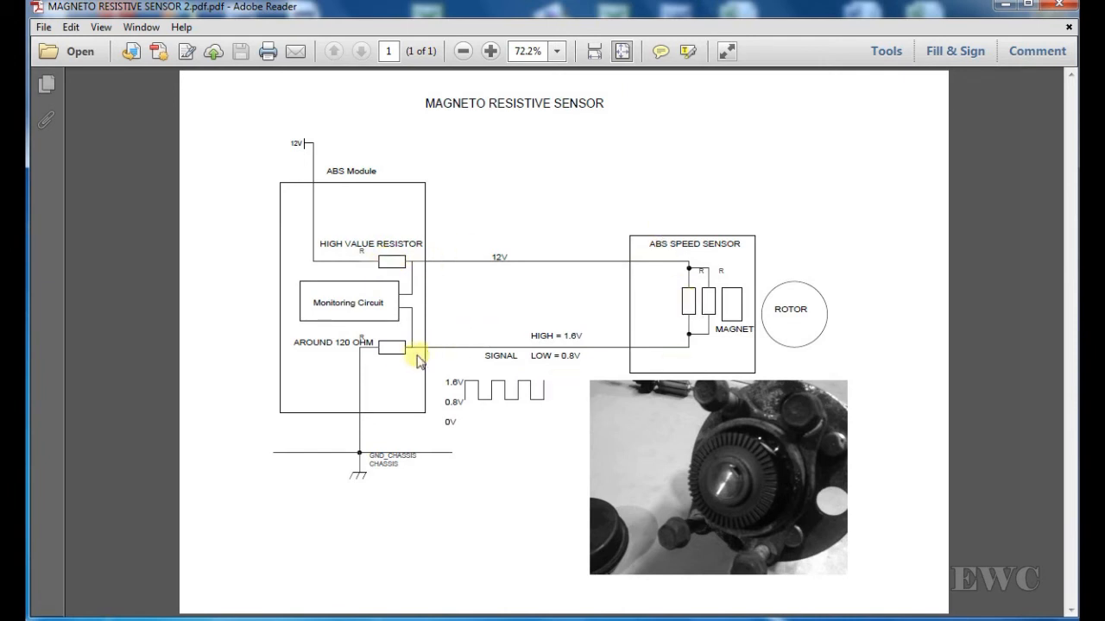
{"action": "mouse_move", "coordinate": [356, 466]}
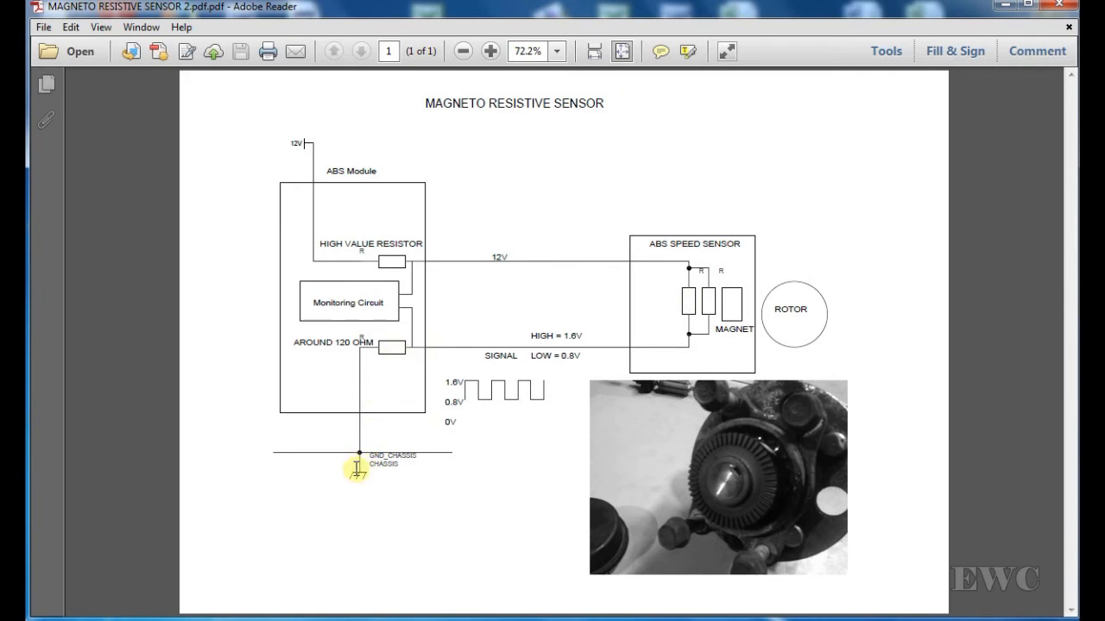
{"action": "mouse_move", "coordinate": [228, 428]}
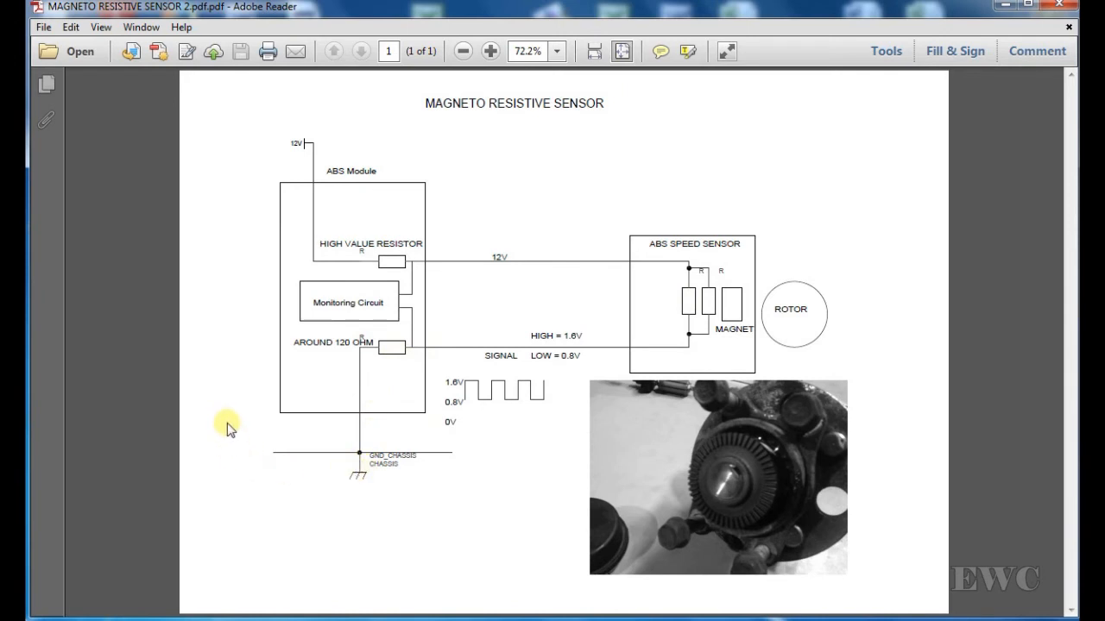
{"action": "mouse_move", "coordinate": [418, 256]}
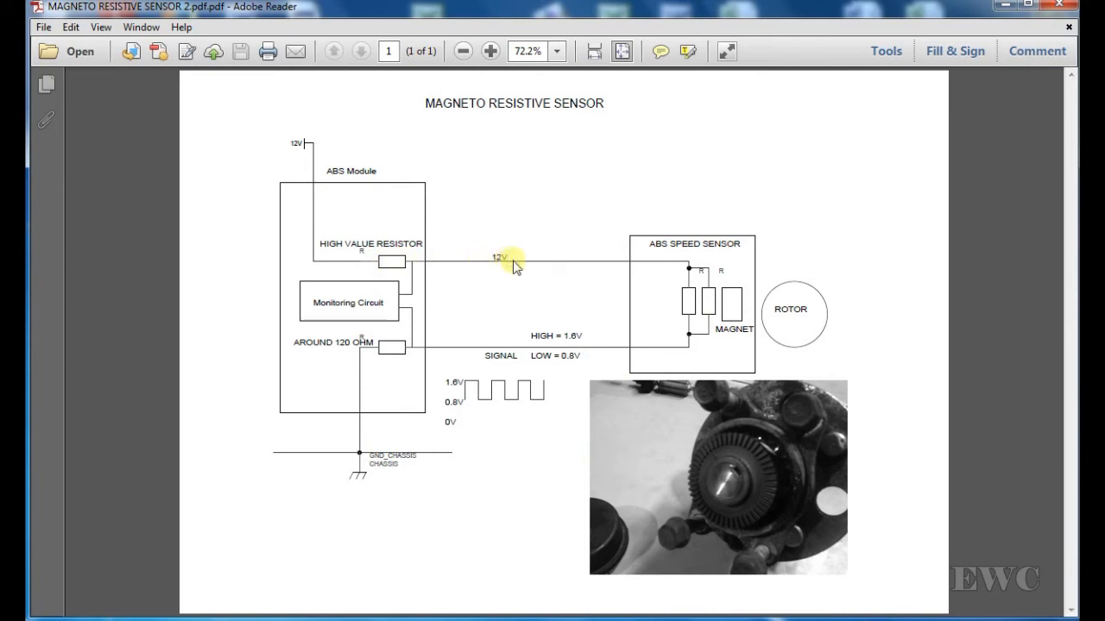
{"action": "mouse_move", "coordinate": [648, 262]}
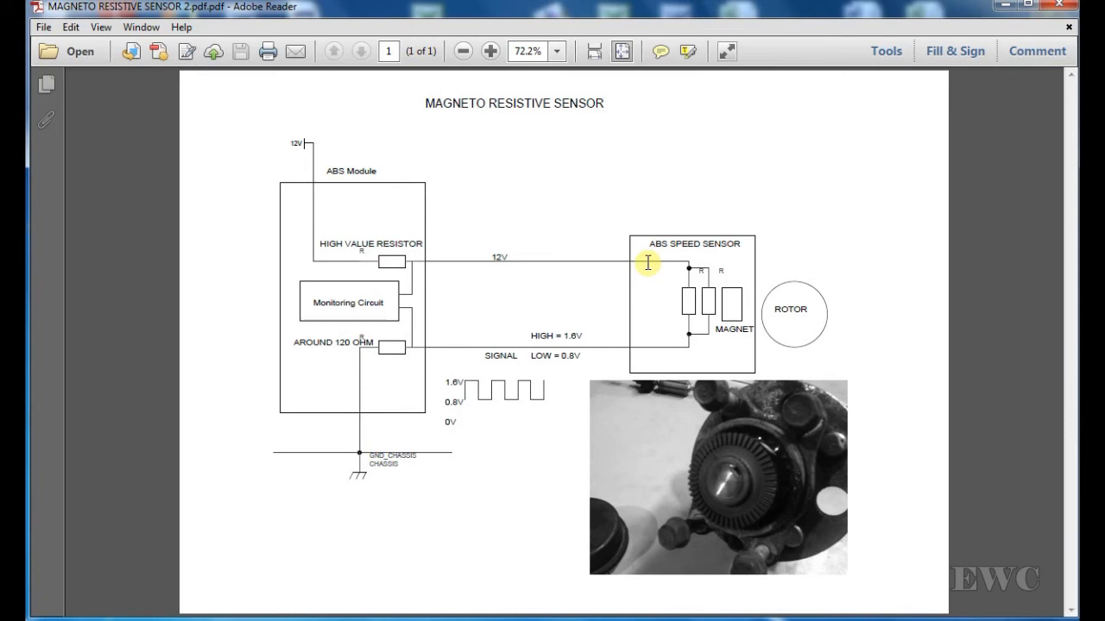
{"action": "mouse_move", "coordinate": [687, 342]}
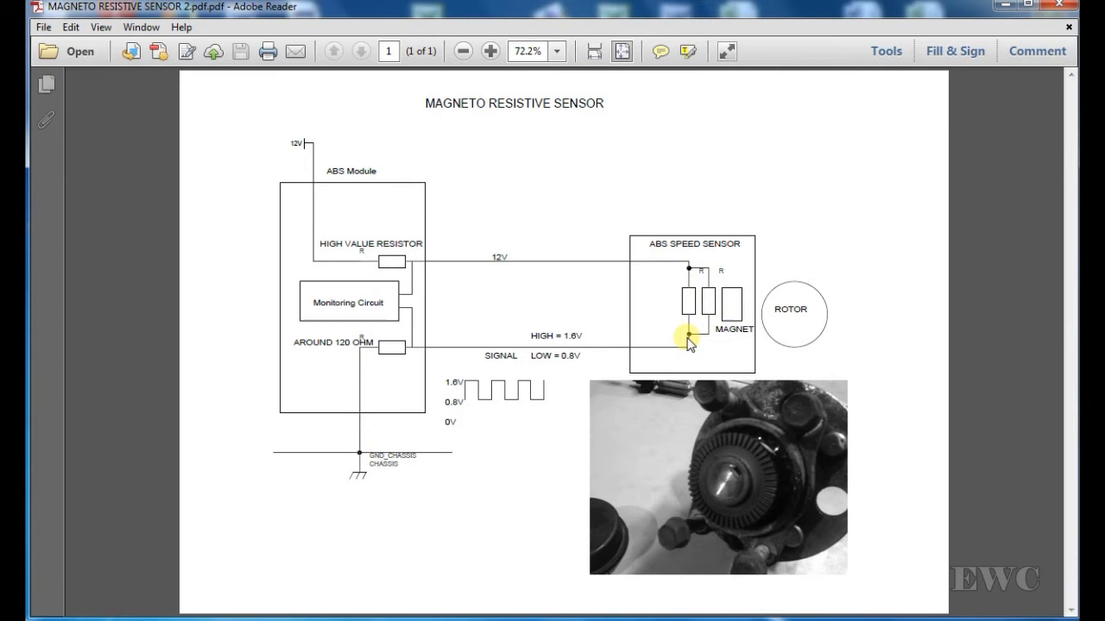
{"action": "mouse_move", "coordinate": [760, 518]}
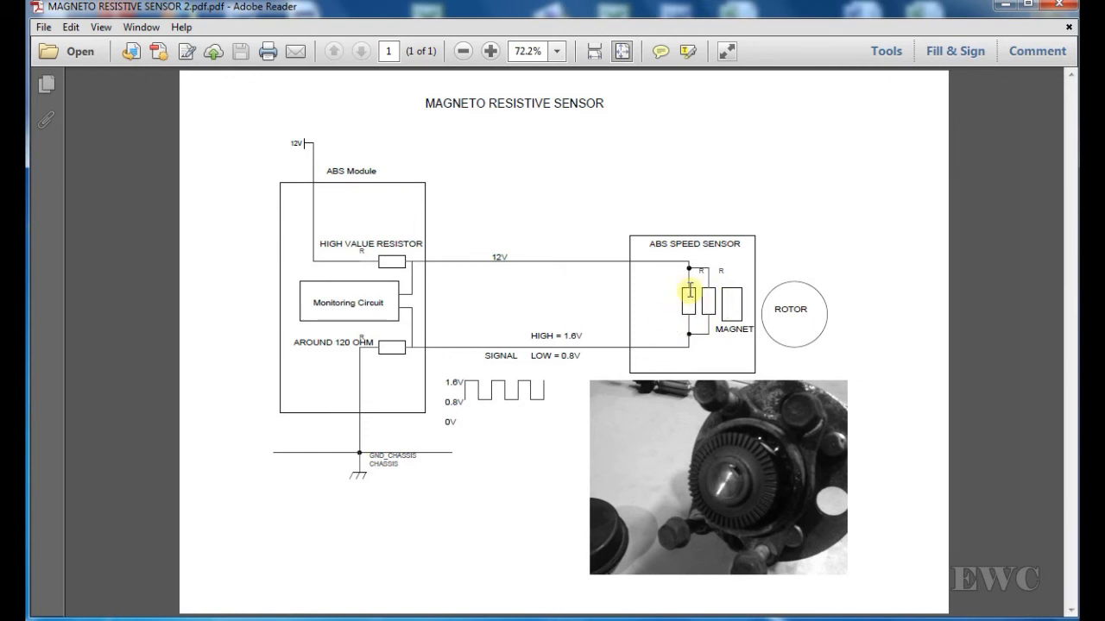
{"action": "mouse_move", "coordinate": [690, 345]}
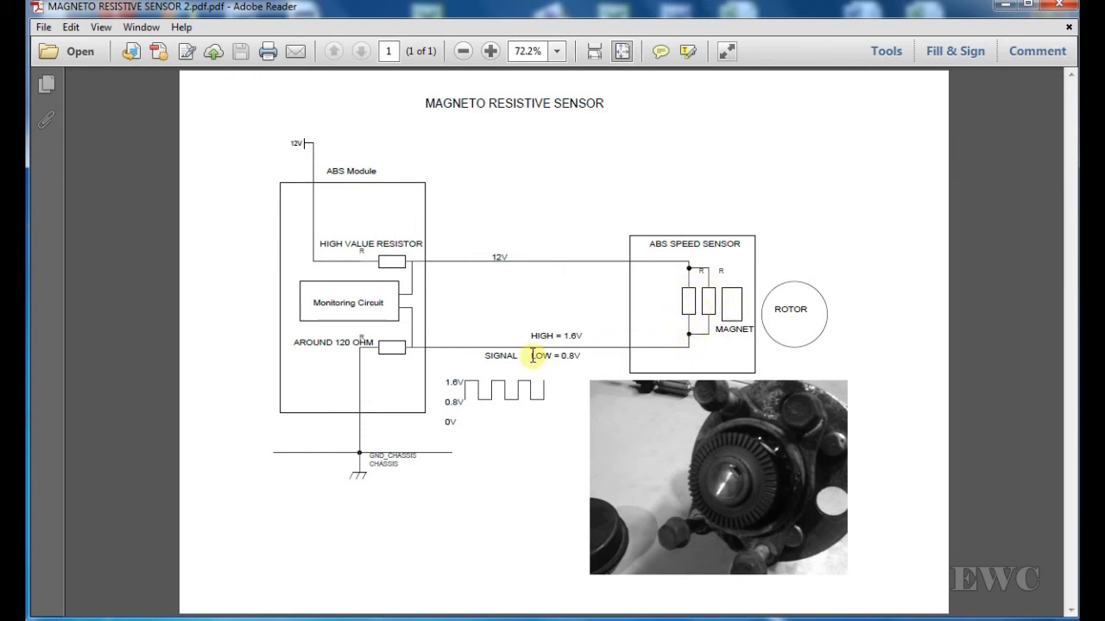
{"action": "mouse_move", "coordinate": [418, 415]}
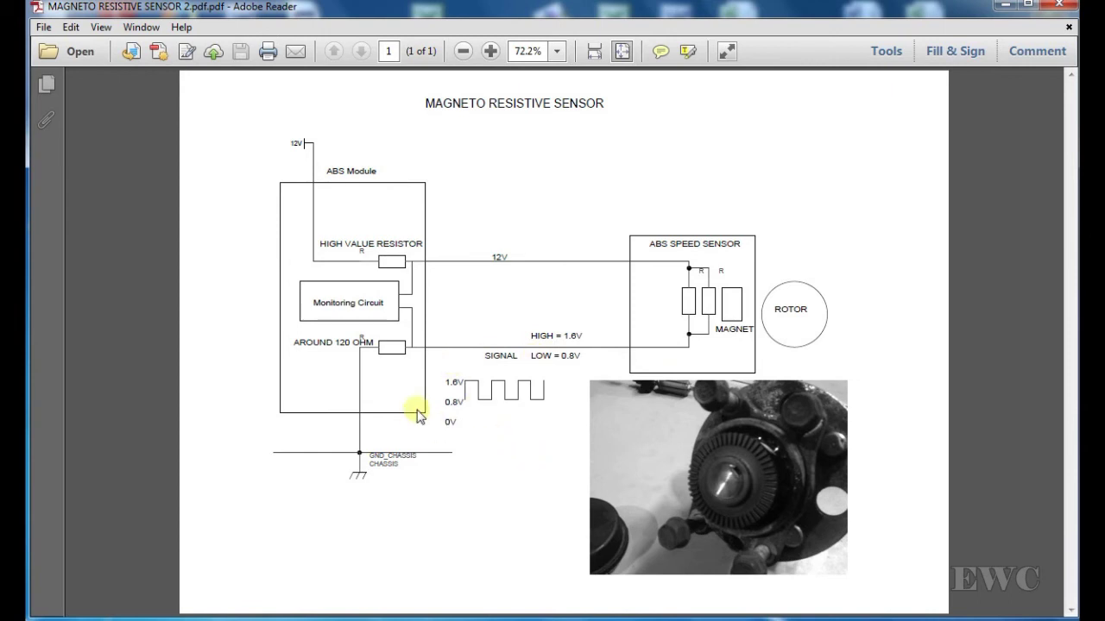
{"action": "mouse_move", "coordinate": [485, 452]}
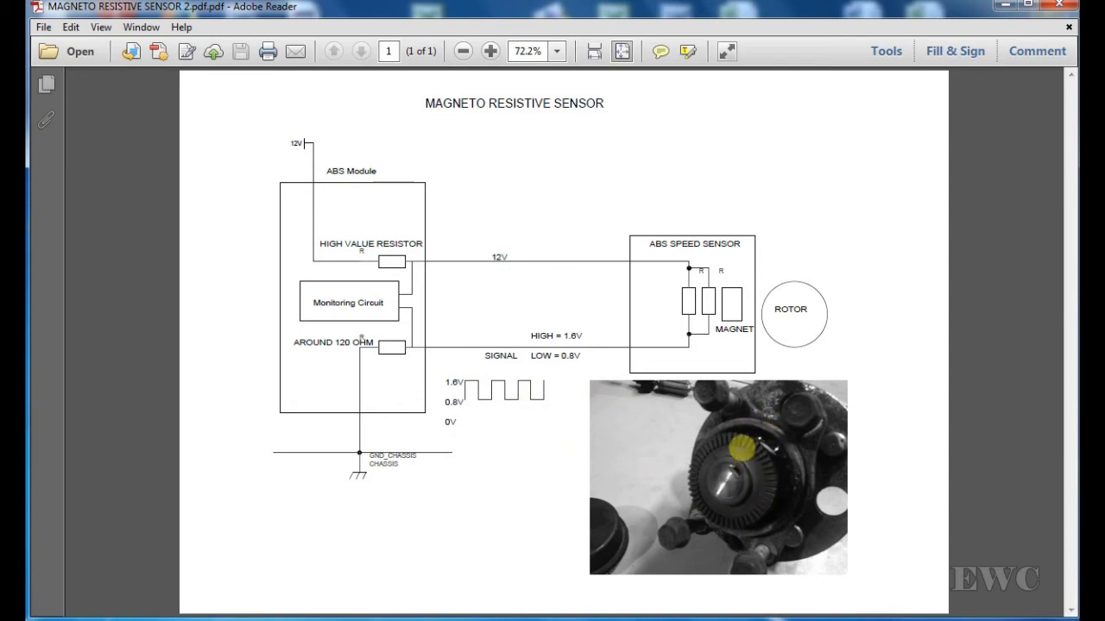
{"action": "mouse_move", "coordinate": [742, 309]}
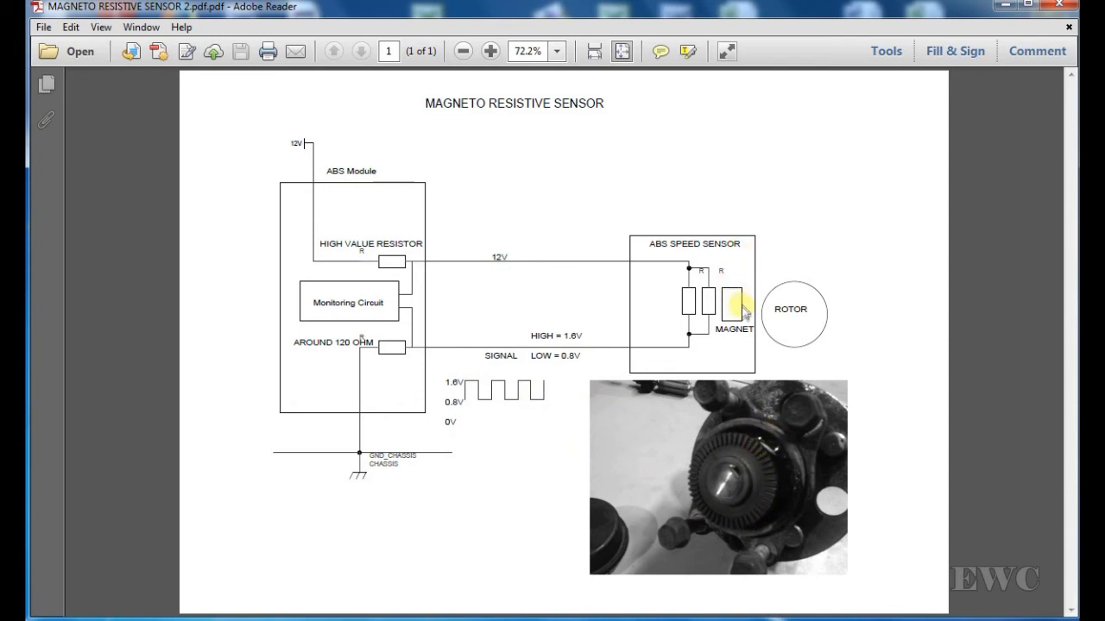
{"action": "mouse_move", "coordinate": [737, 310]}
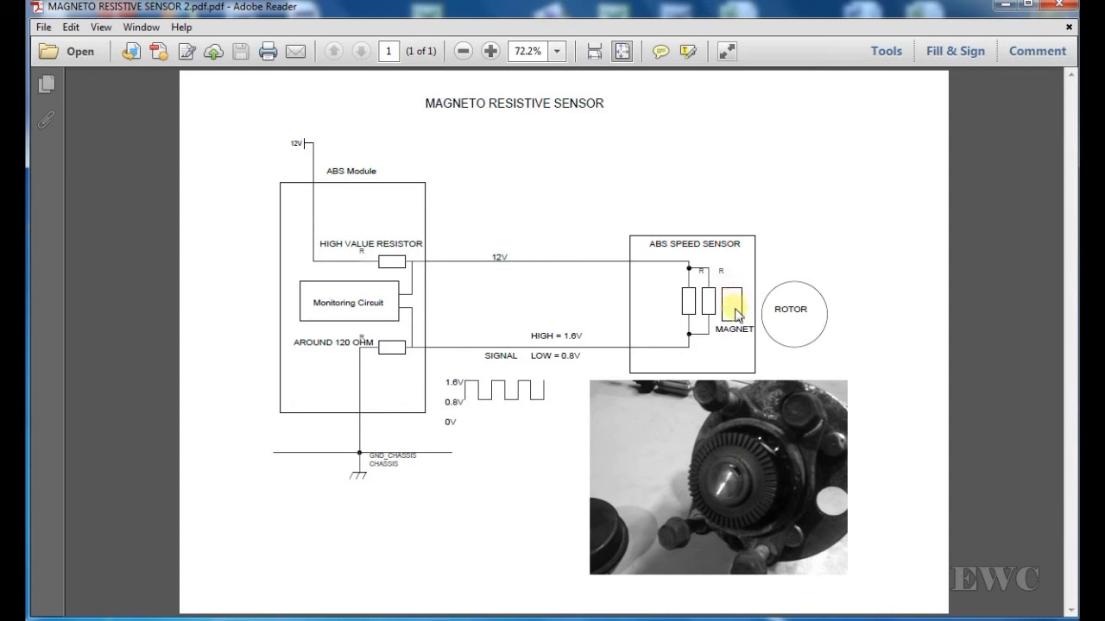
{"action": "mouse_move", "coordinate": [649, 425]}
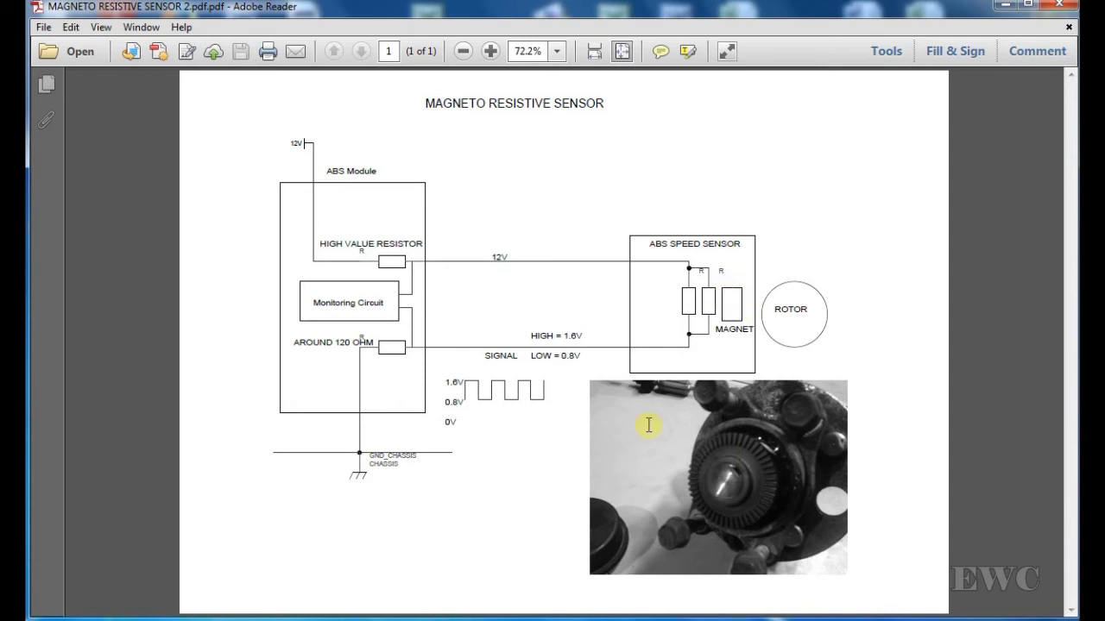
{"action": "mouse_move", "coordinate": [515, 356]}
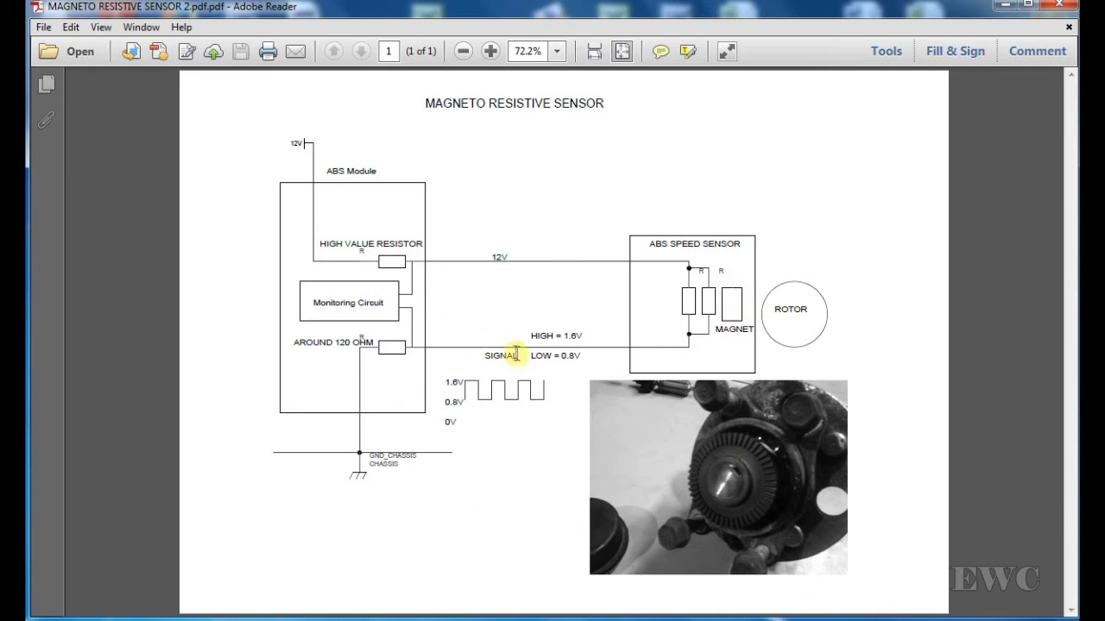
{"action": "mouse_move", "coordinate": [601, 354]}
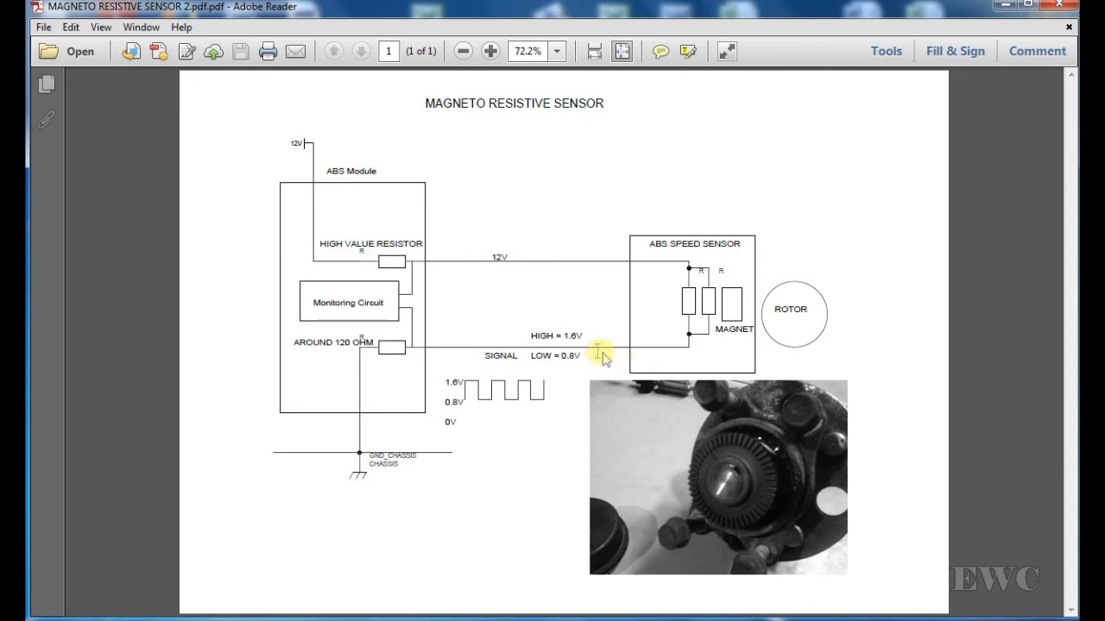
{"action": "mouse_move", "coordinate": [450, 354]}
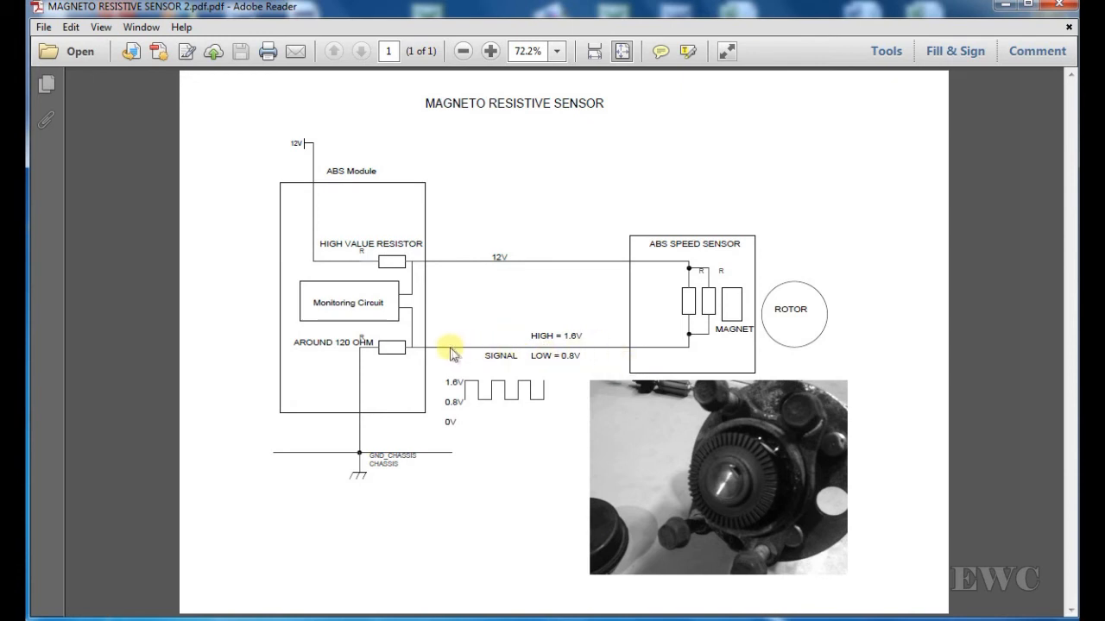
{"action": "mouse_move", "coordinate": [449, 347]}
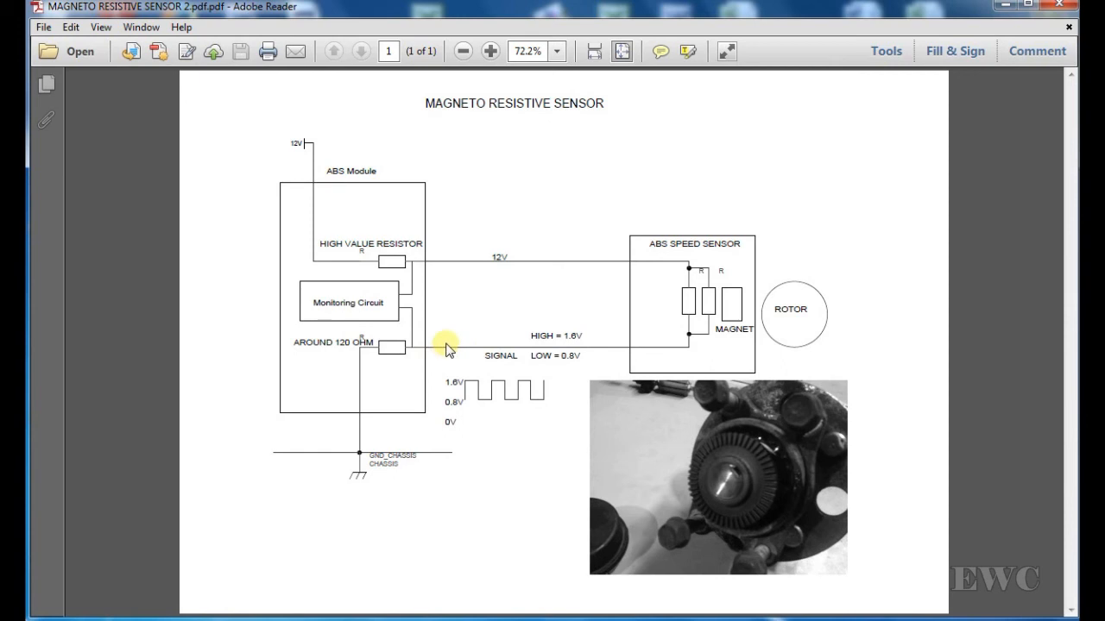
{"action": "mouse_move", "coordinate": [456, 352]}
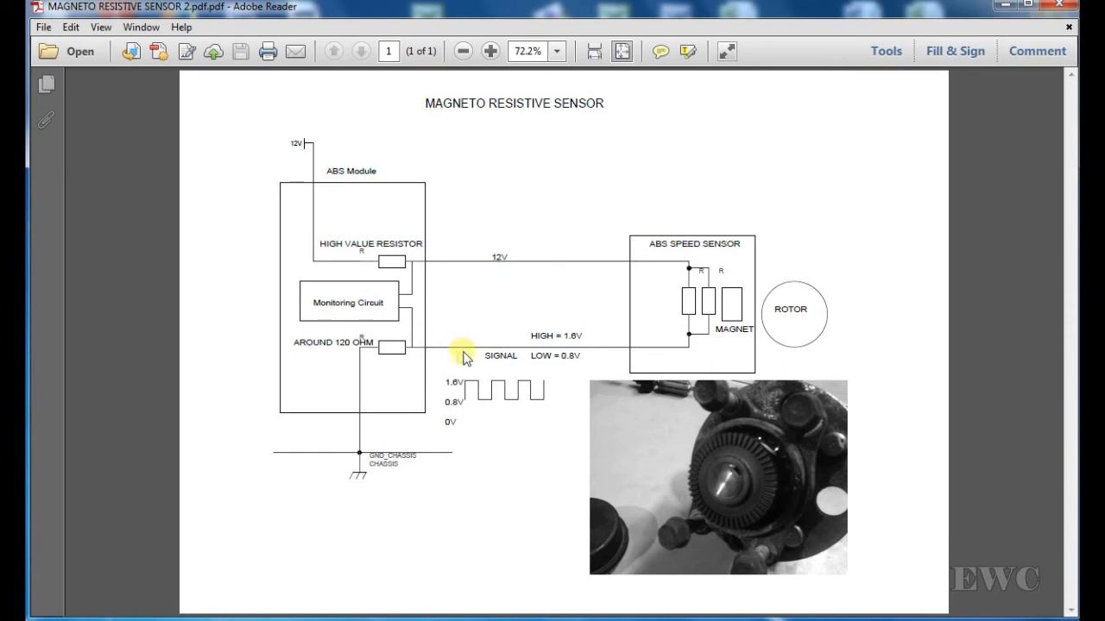
{"action": "mouse_move", "coordinate": [452, 365]}
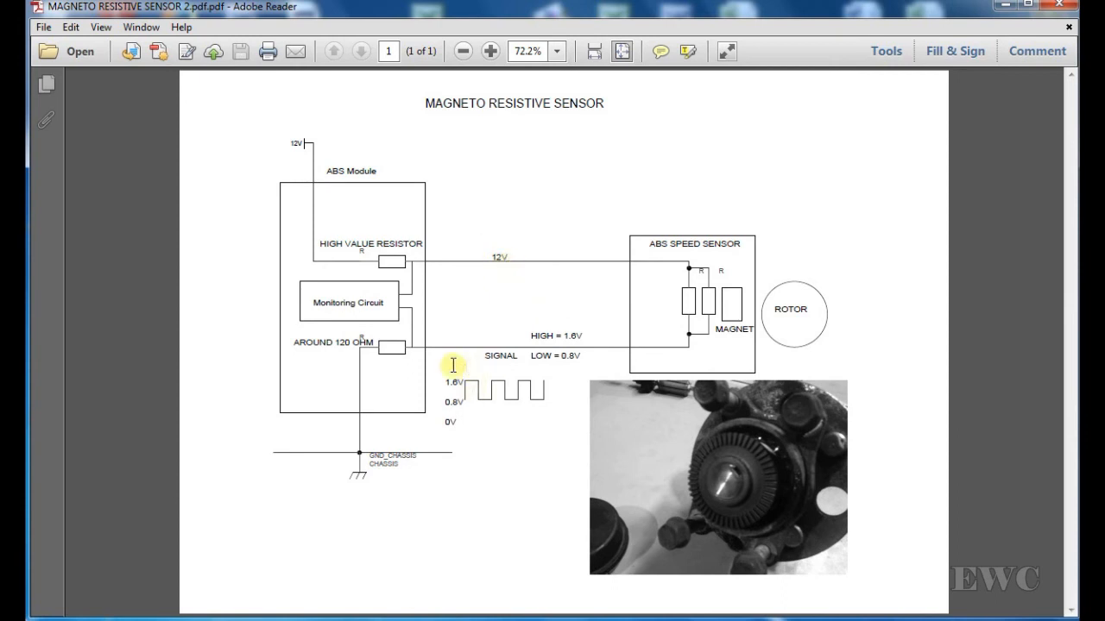
{"action": "mouse_move", "coordinate": [687, 357]}
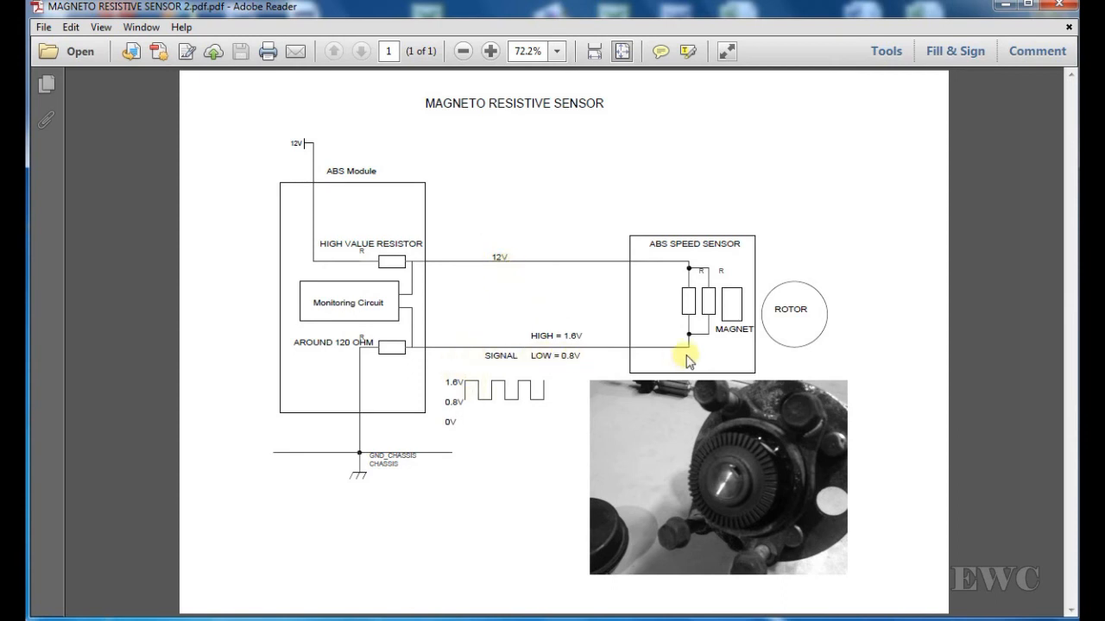
{"action": "mouse_move", "coordinate": [435, 252]}
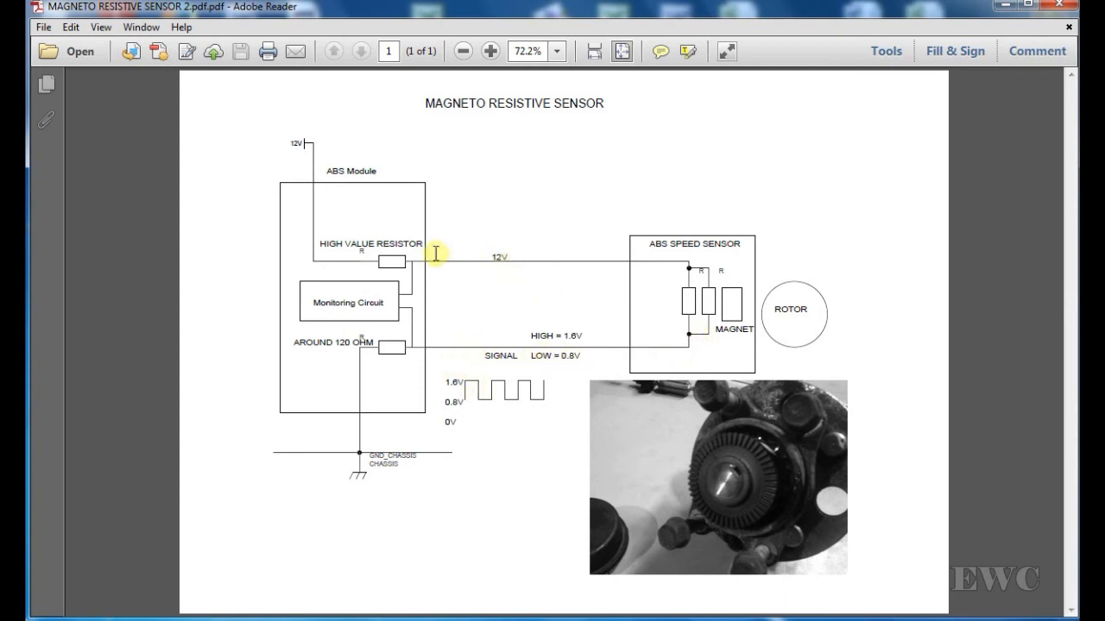
{"action": "mouse_move", "coordinate": [428, 262]}
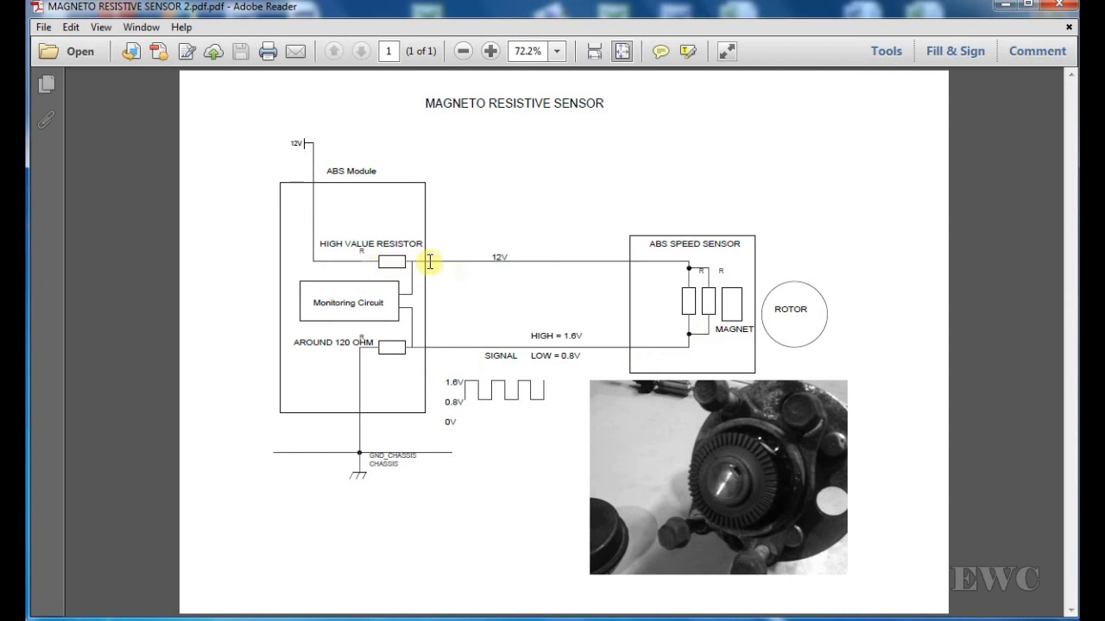
{"action": "mouse_move", "coordinate": [325, 181]}
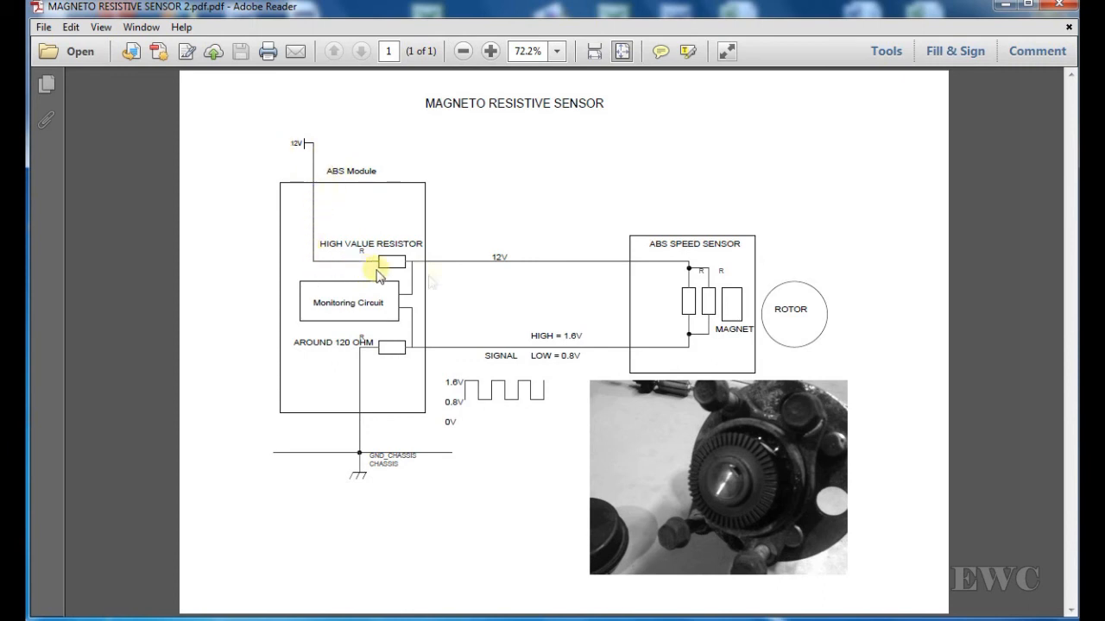
{"action": "mouse_move", "coordinate": [486, 349]}
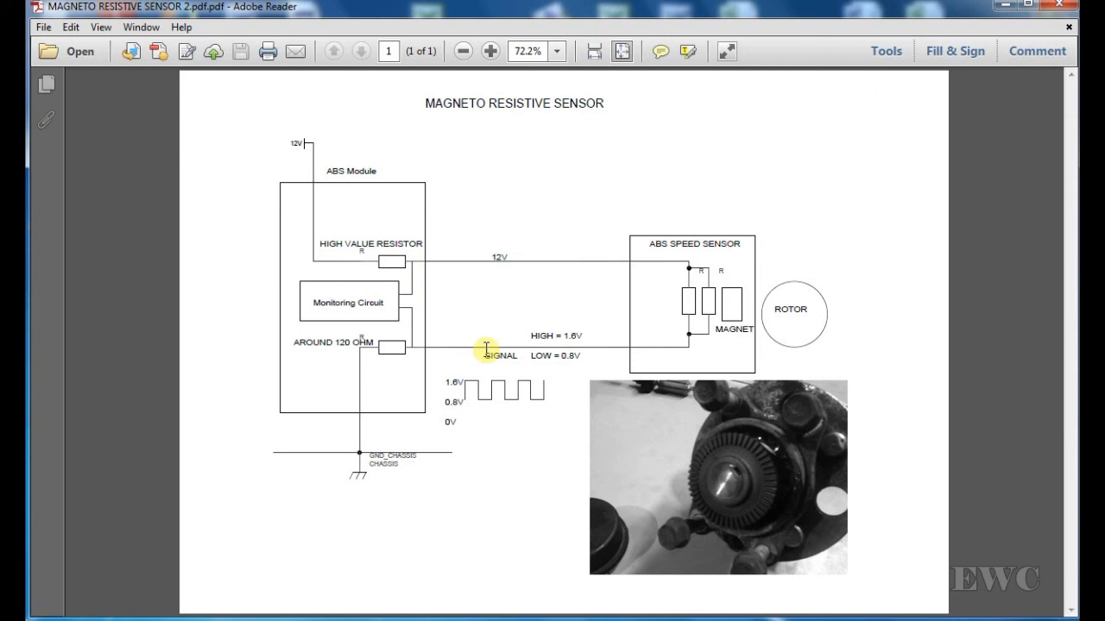
{"action": "mouse_move", "coordinate": [382, 274]}
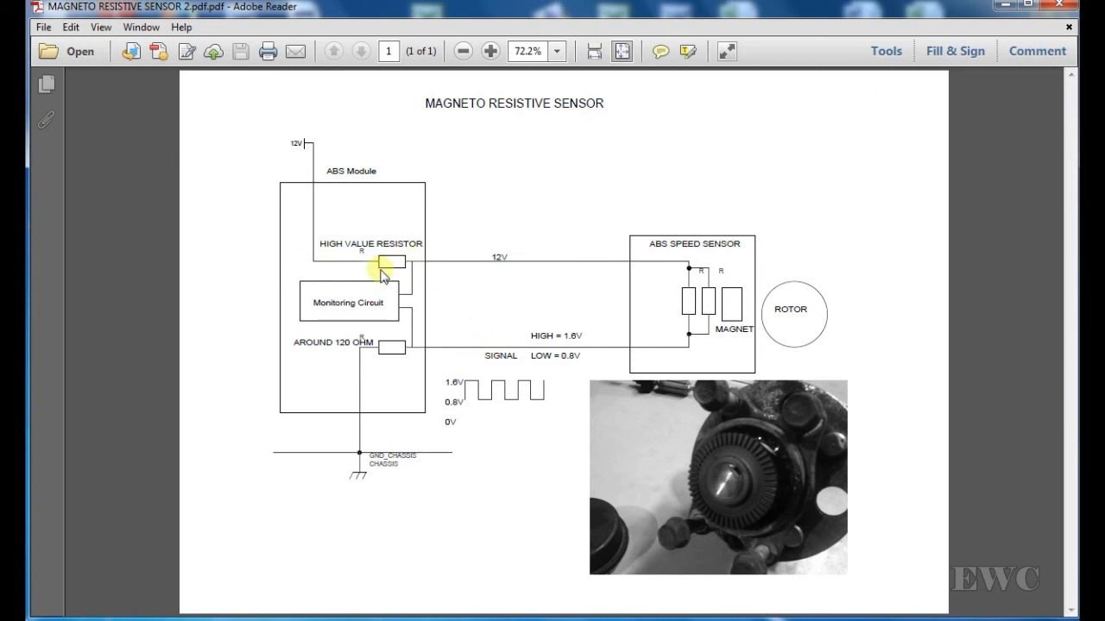
{"action": "mouse_move", "coordinate": [470, 356]}
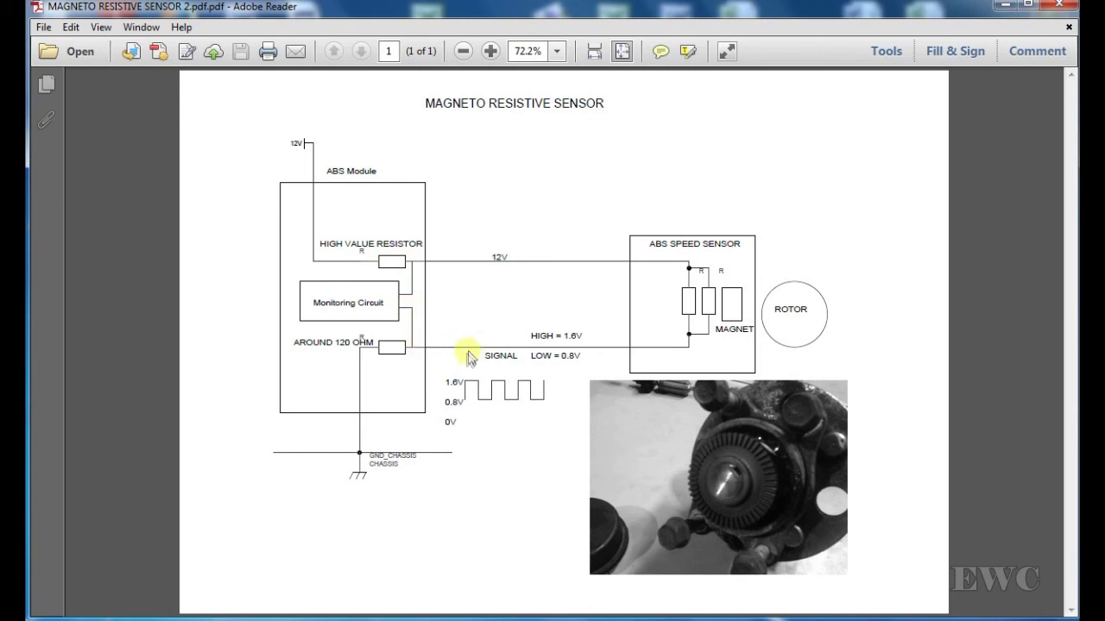
{"action": "mouse_move", "coordinate": [411, 361]}
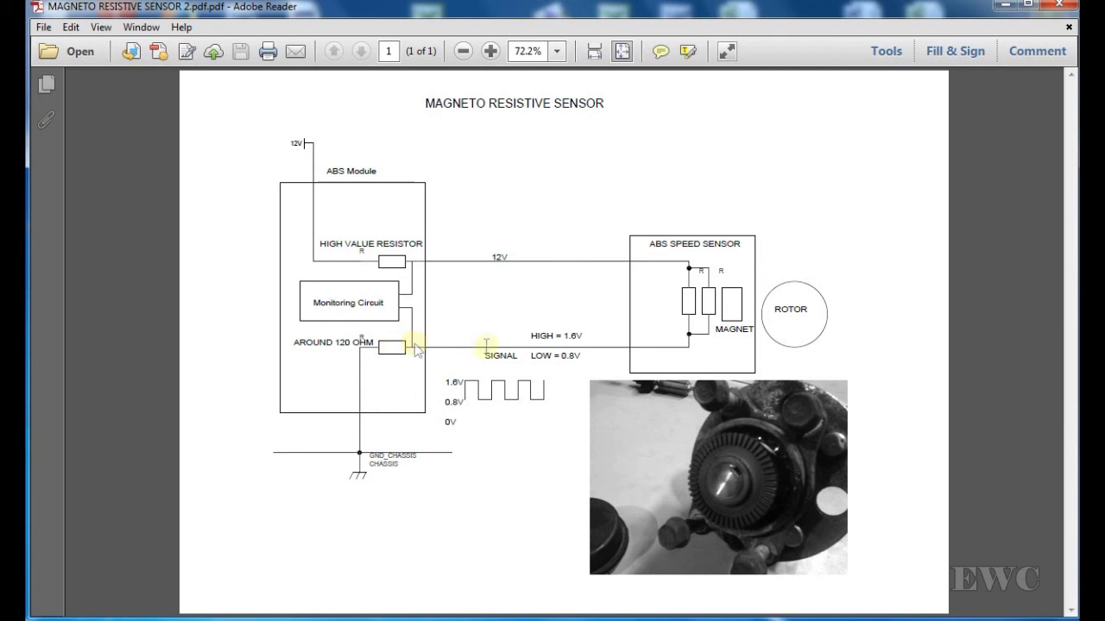
{"action": "mouse_move", "coordinate": [418, 335]}
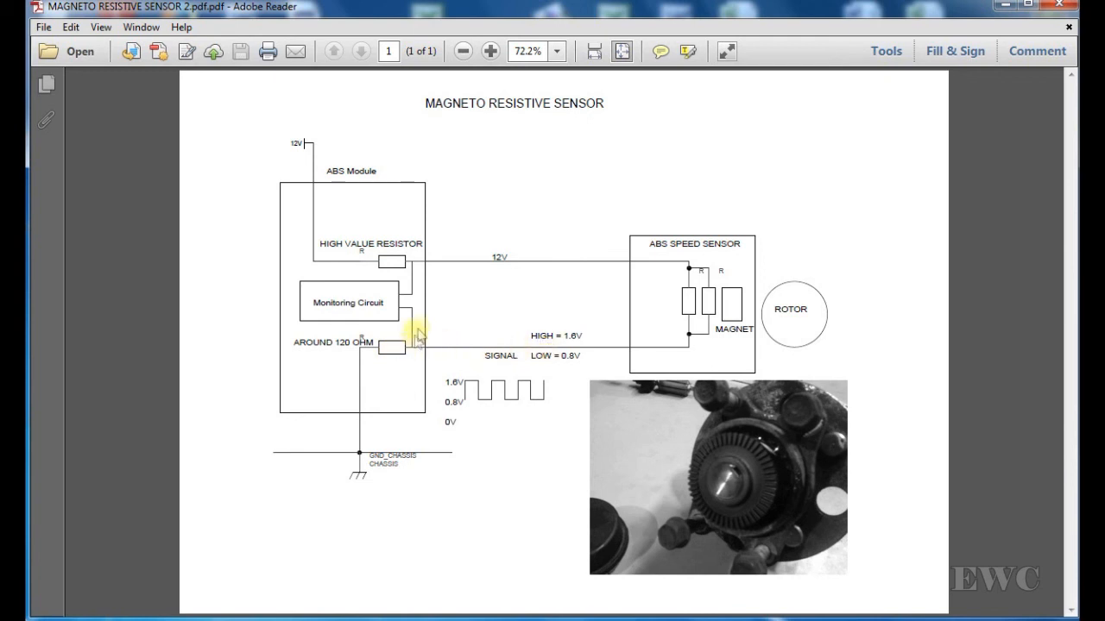
{"action": "mouse_move", "coordinate": [452, 420]}
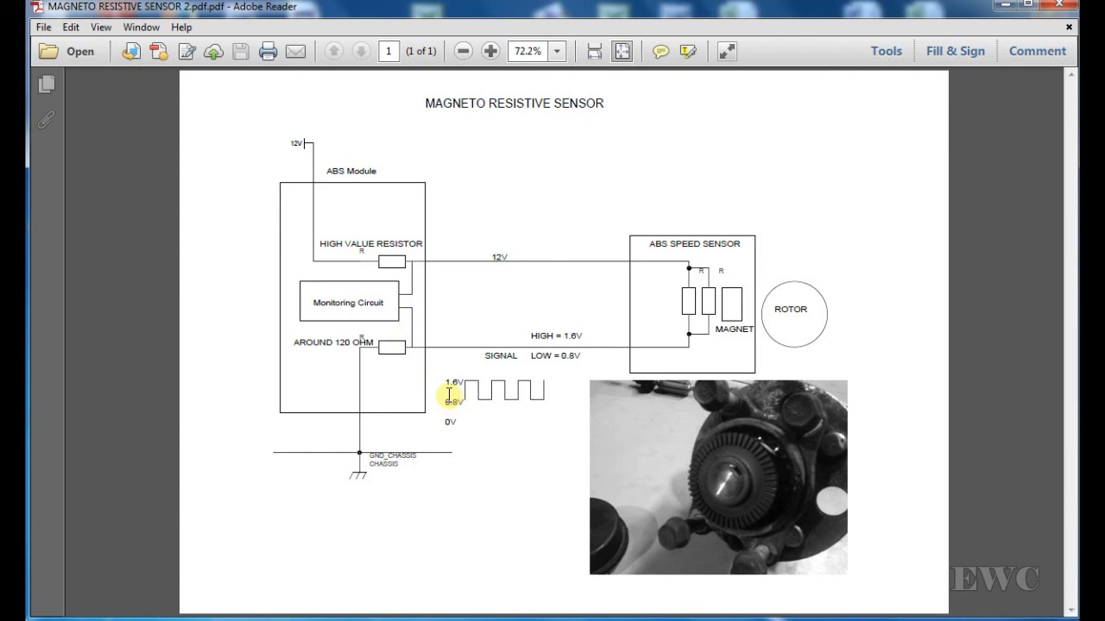
{"action": "mouse_move", "coordinate": [400, 335]}
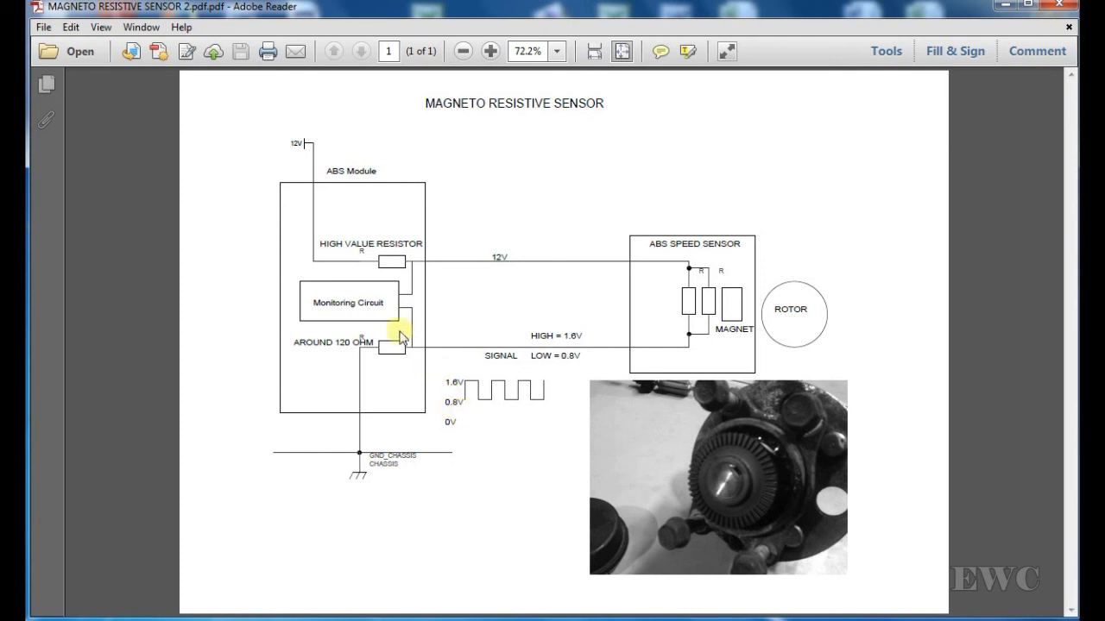
{"action": "mouse_move", "coordinate": [373, 314]}
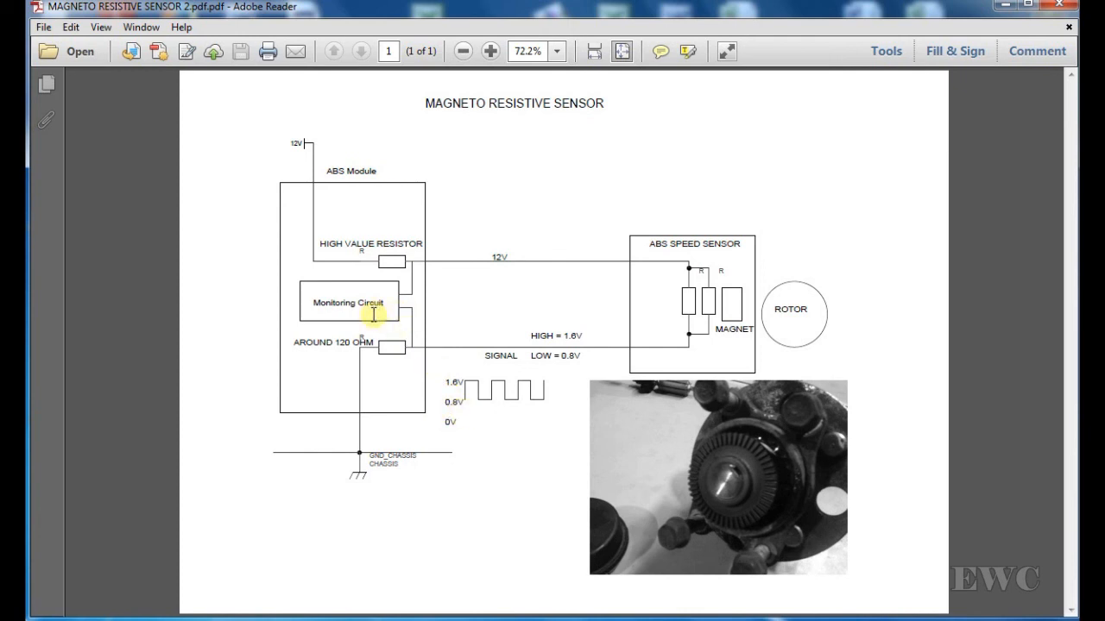
{"action": "mouse_move", "coordinate": [468, 360]}
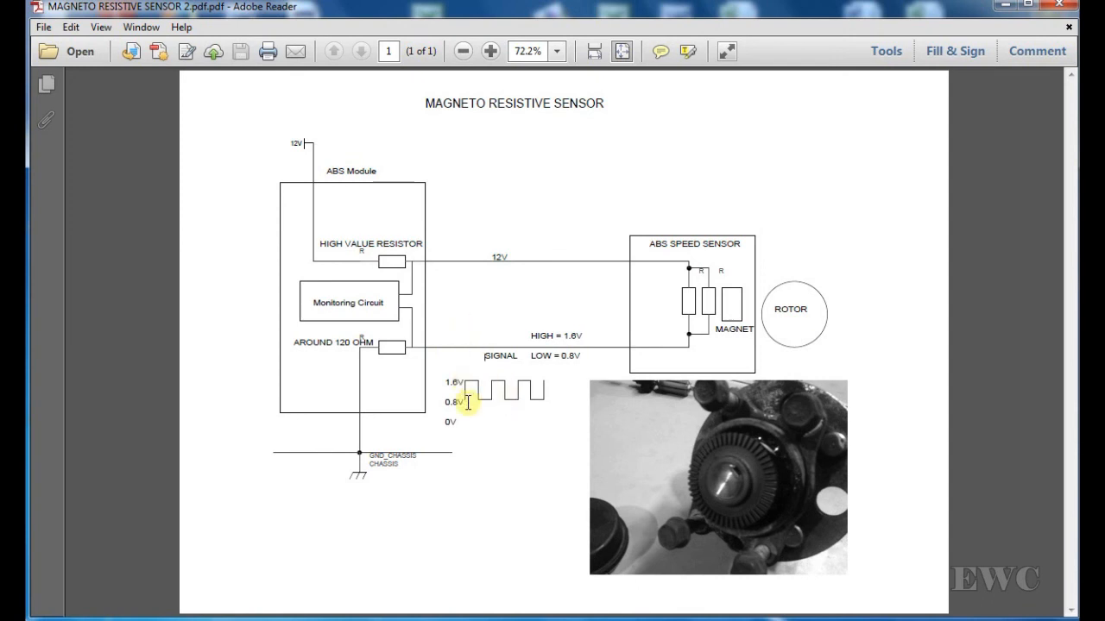
{"action": "mouse_move", "coordinate": [380, 318]}
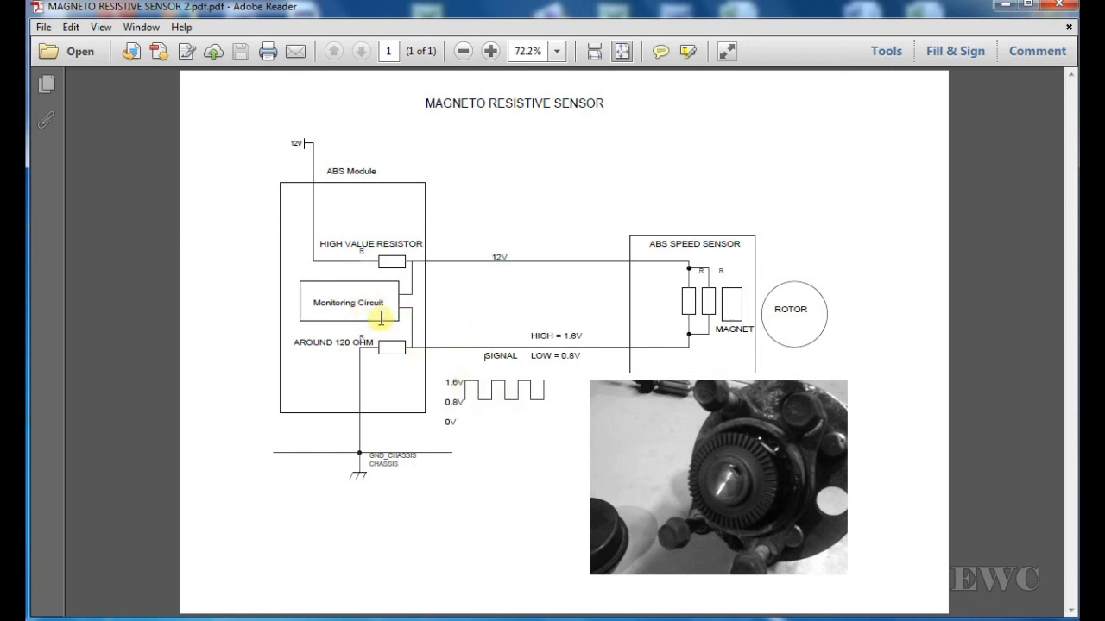
{"action": "mouse_move", "coordinate": [390, 319]}
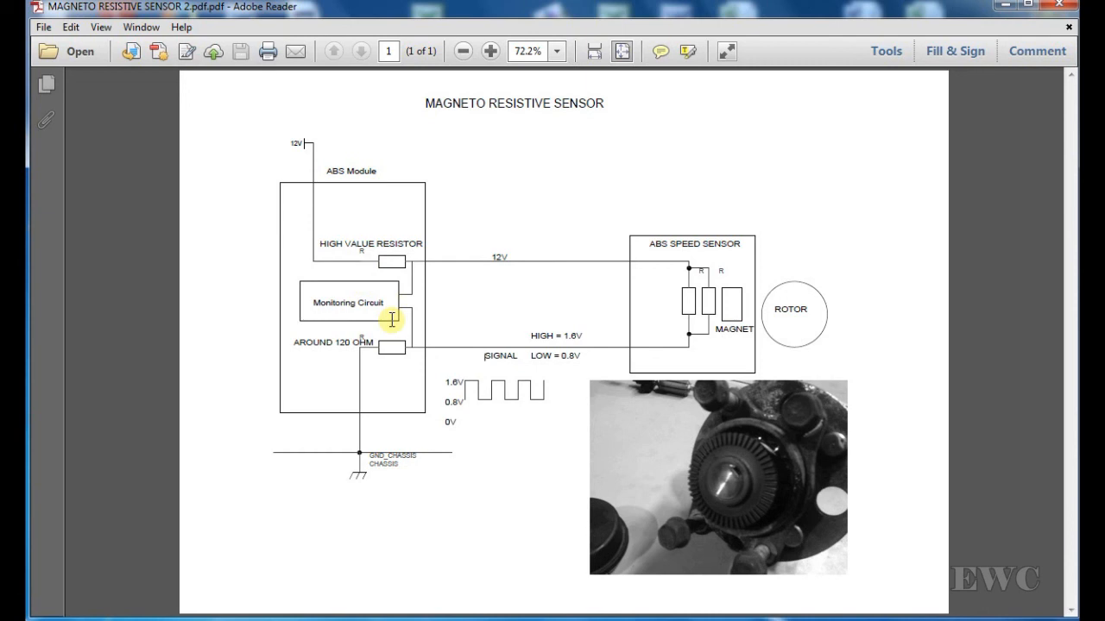
{"action": "mouse_move", "coordinate": [482, 347]}
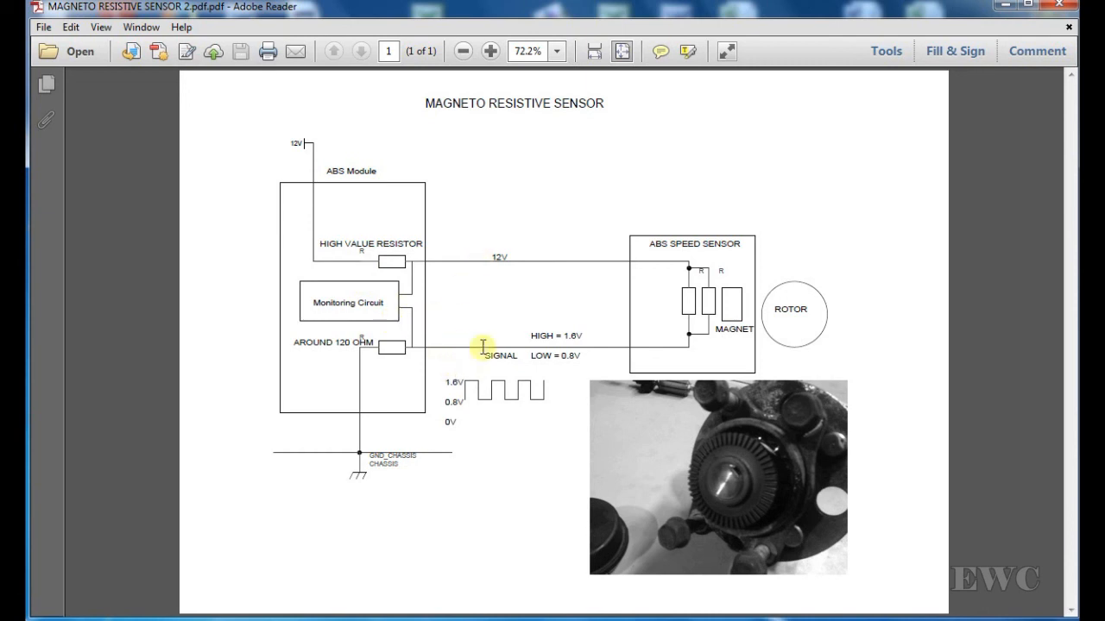
{"action": "mouse_move", "coordinate": [451, 348]}
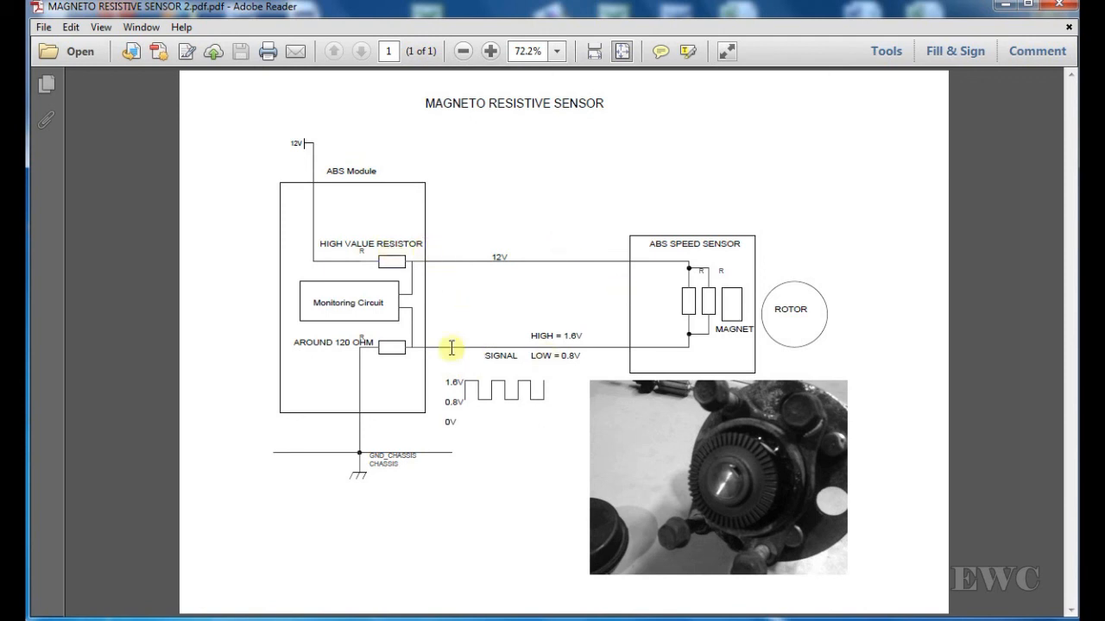
{"action": "mouse_move", "coordinate": [480, 252]}
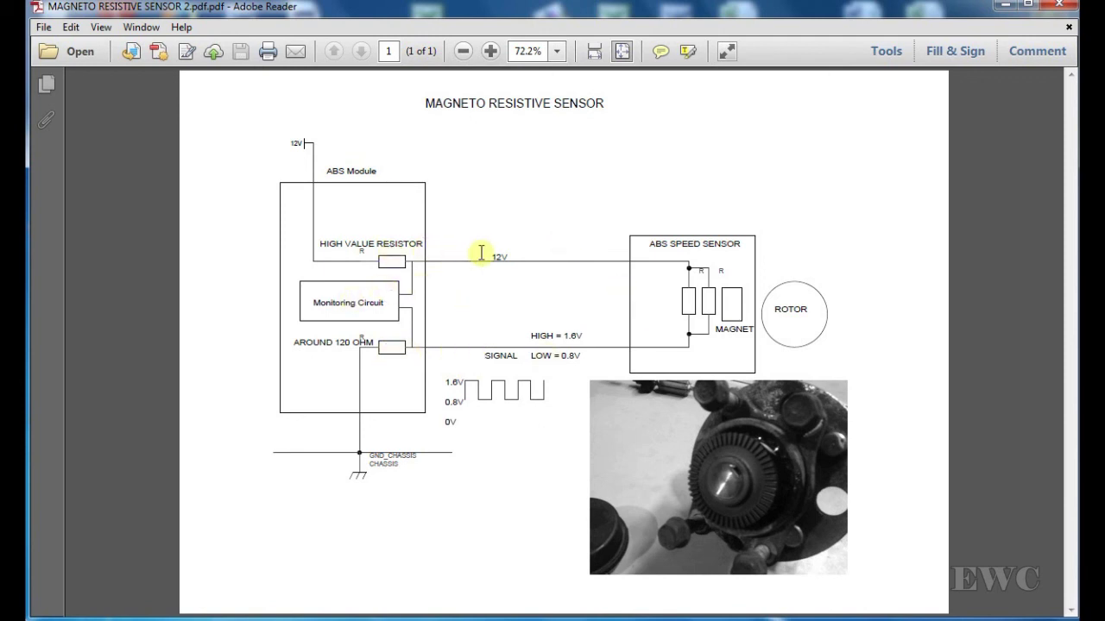
{"action": "mouse_move", "coordinate": [404, 259]}
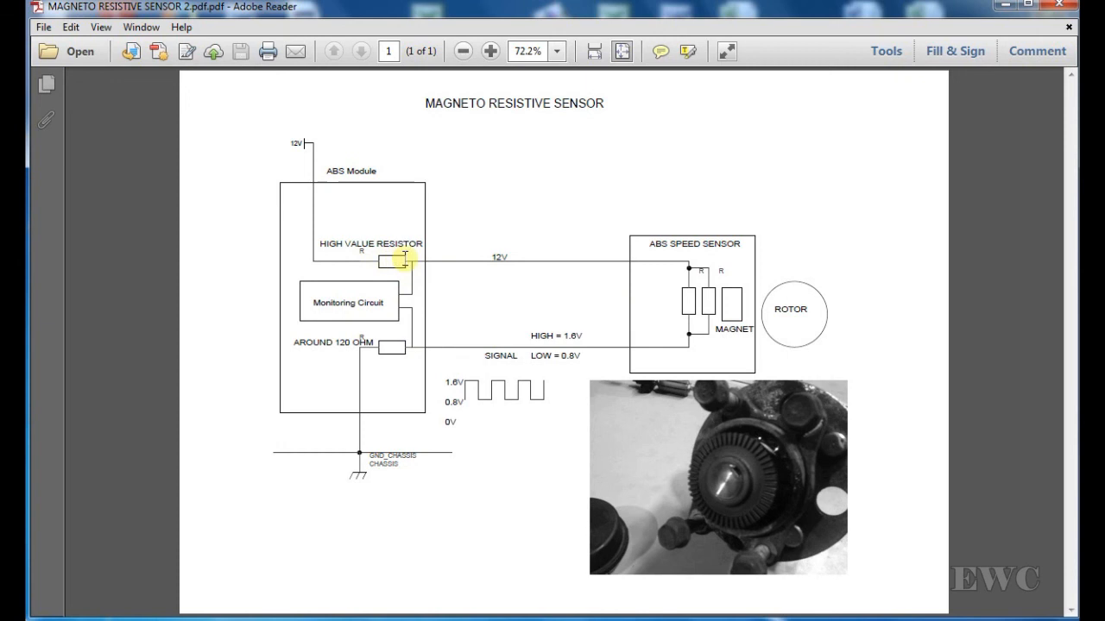
{"action": "mouse_move", "coordinate": [464, 242]}
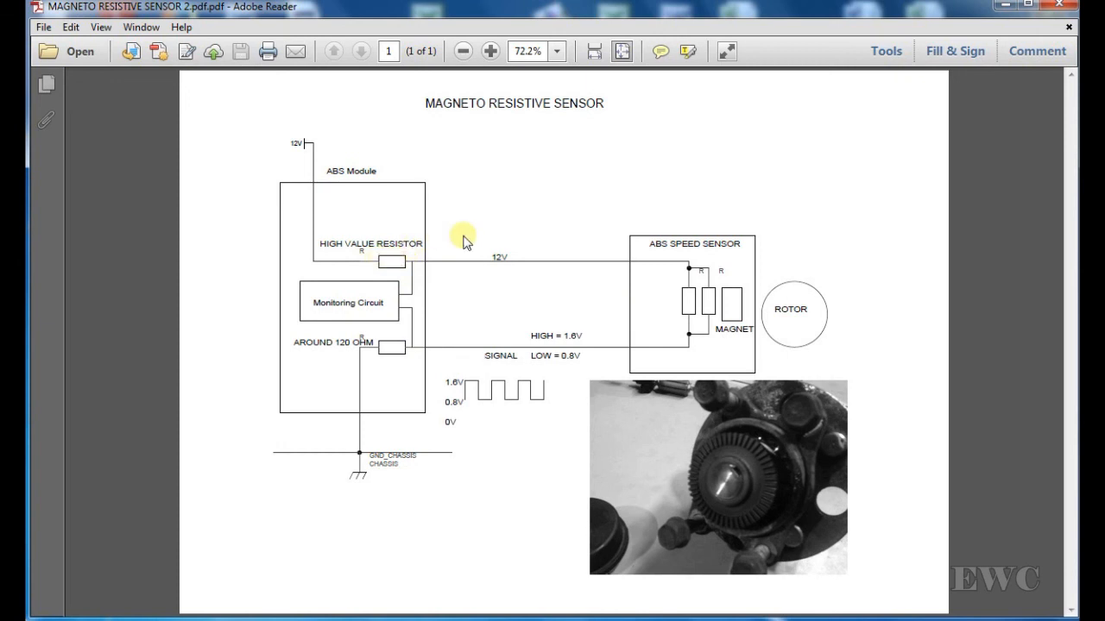
{"action": "mouse_move", "coordinate": [421, 302]}
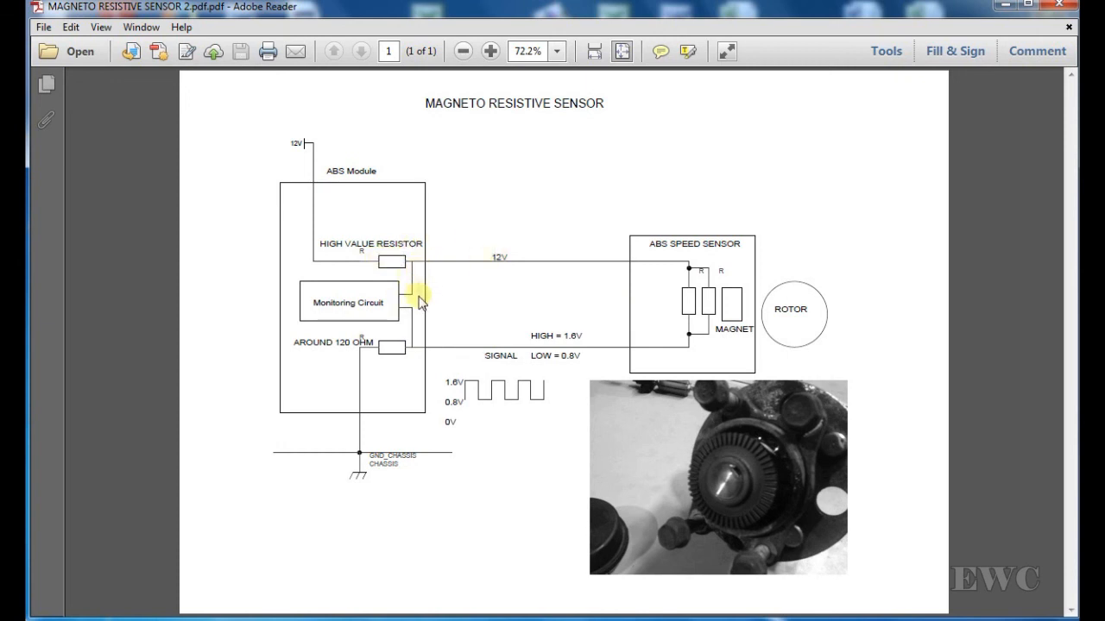
{"action": "mouse_move", "coordinate": [388, 291]}
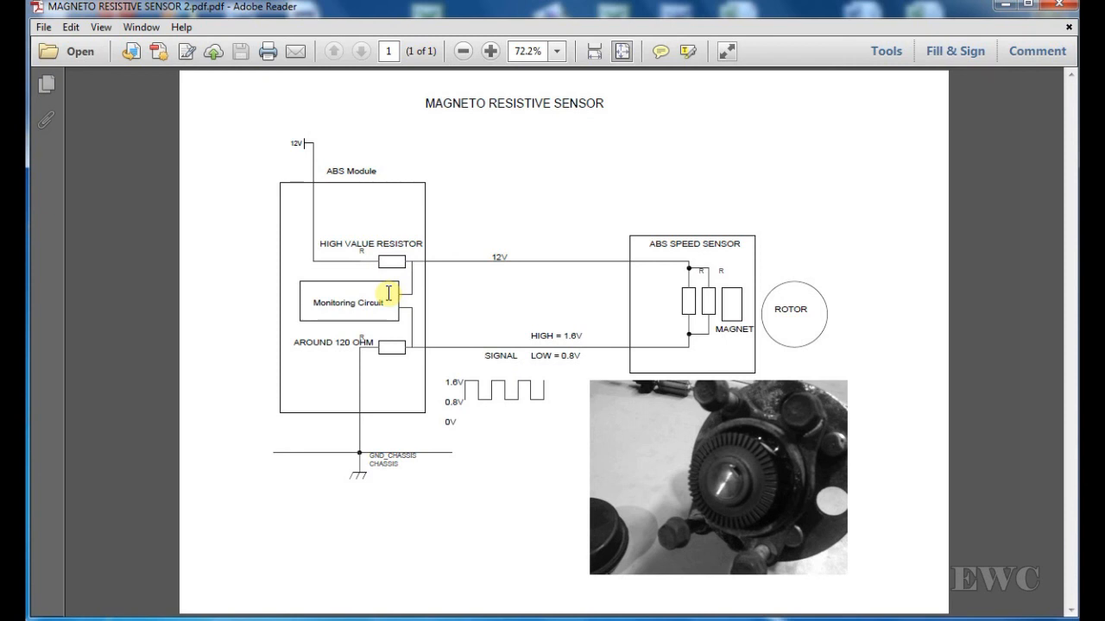
{"action": "mouse_move", "coordinate": [452, 354]}
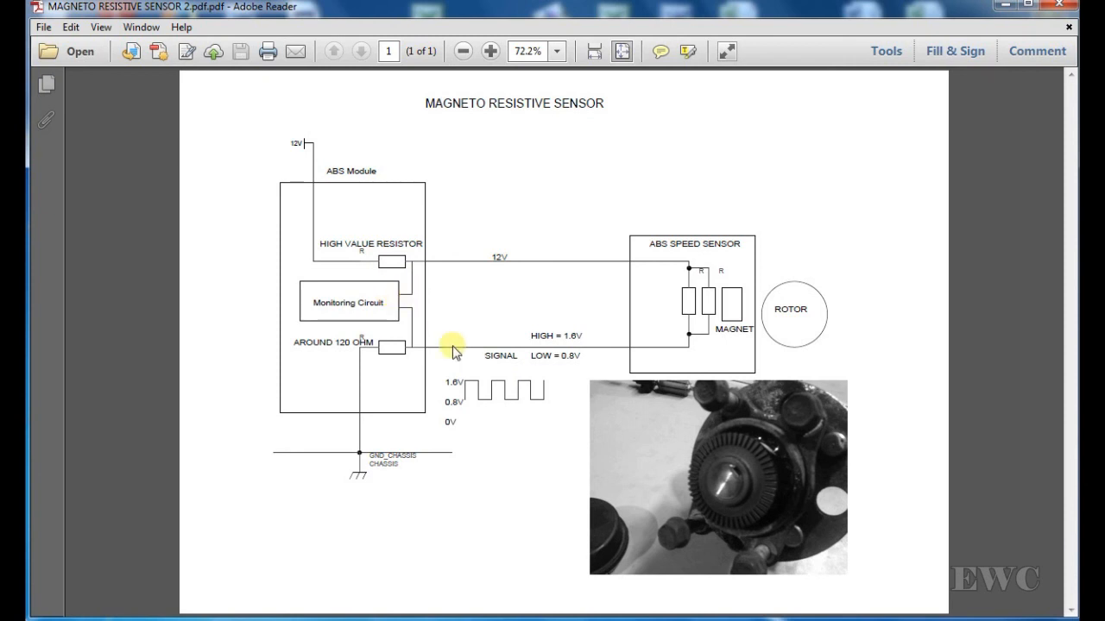
{"action": "mouse_move", "coordinate": [459, 353]}
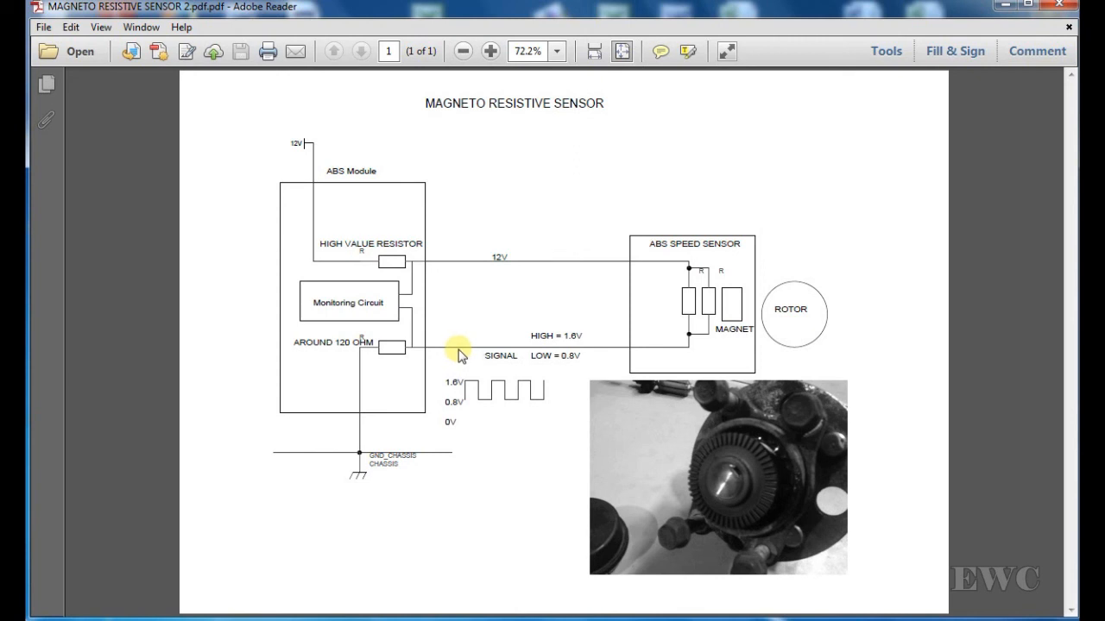
{"action": "mouse_move", "coordinate": [464, 353]}
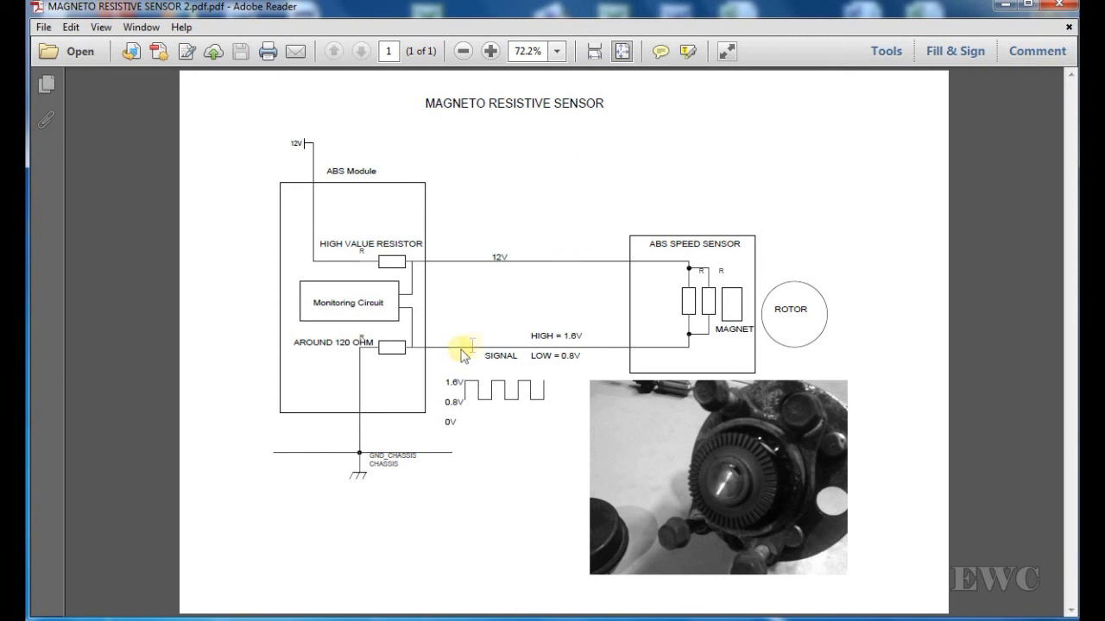